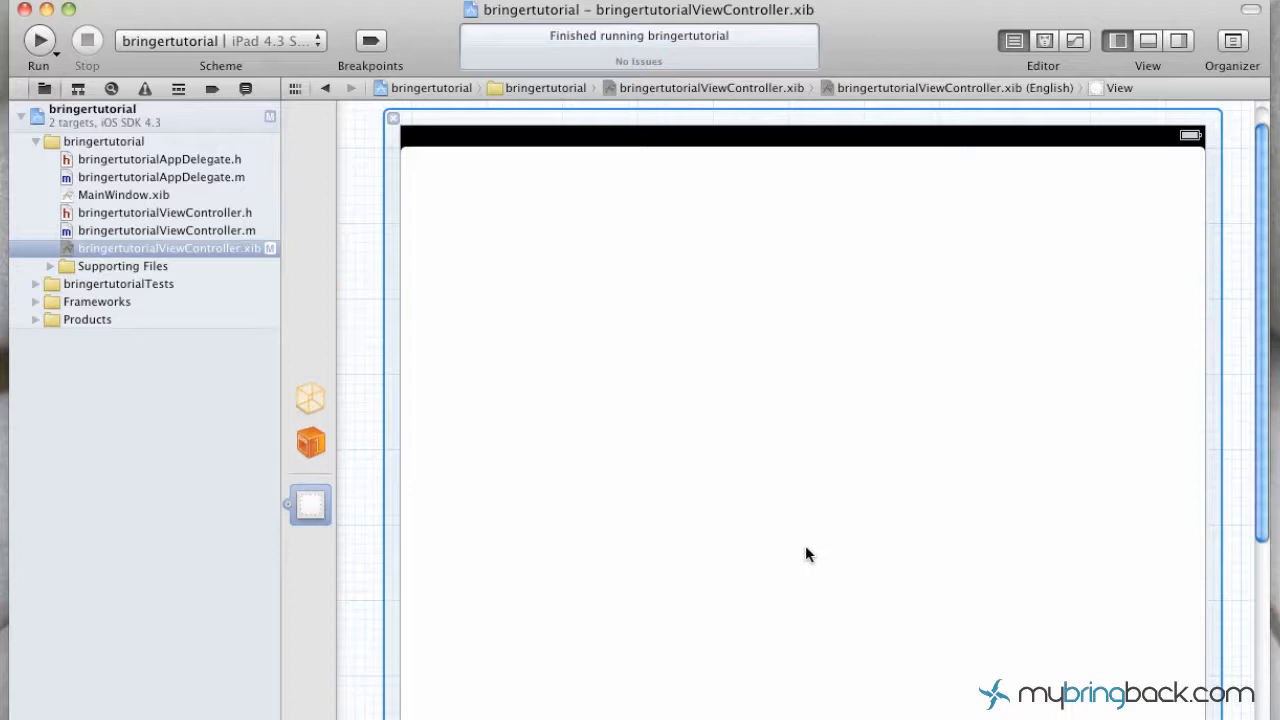
pyautogui.moveTo(744, 540)
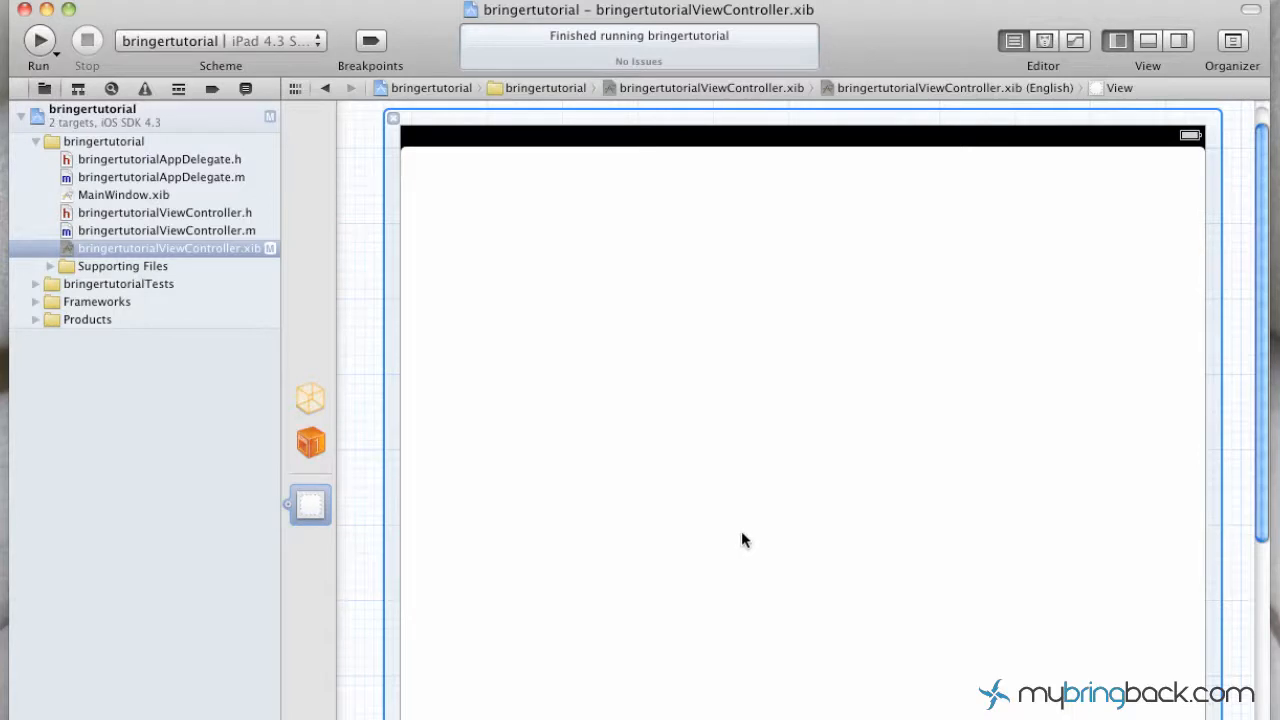
pyautogui.moveTo(778, 323)
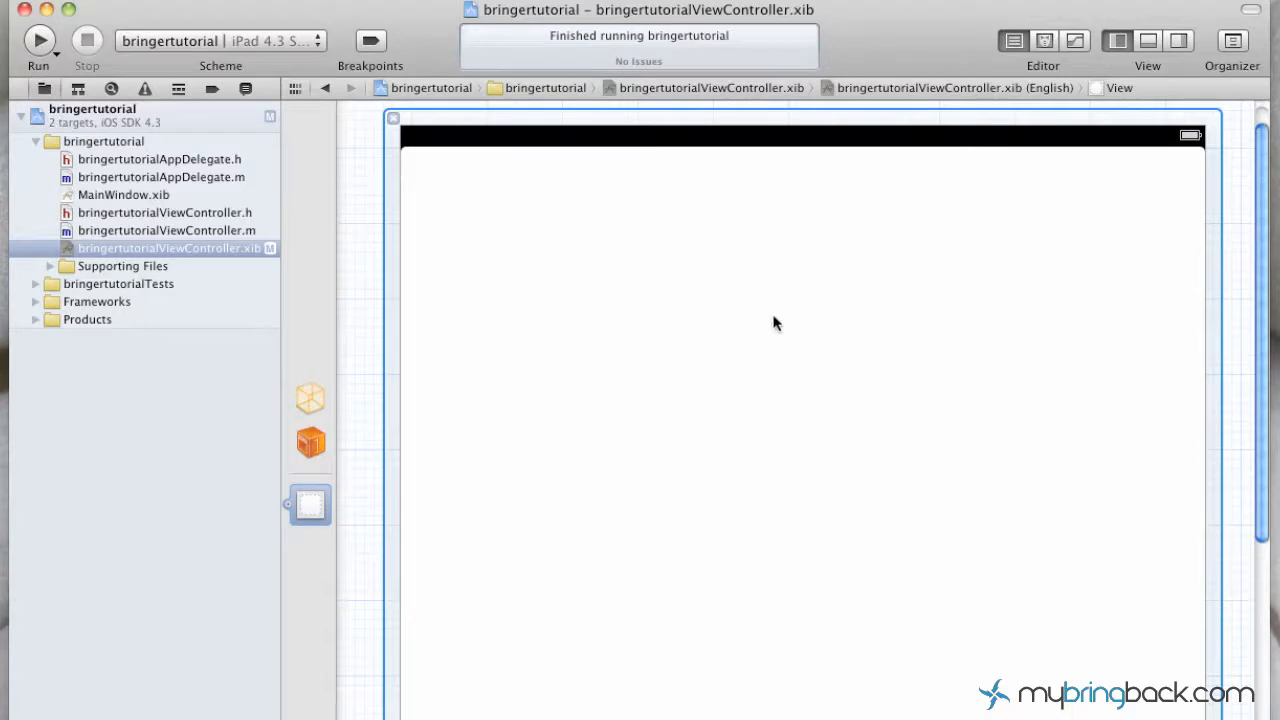
pyautogui.moveTo(545, 329)
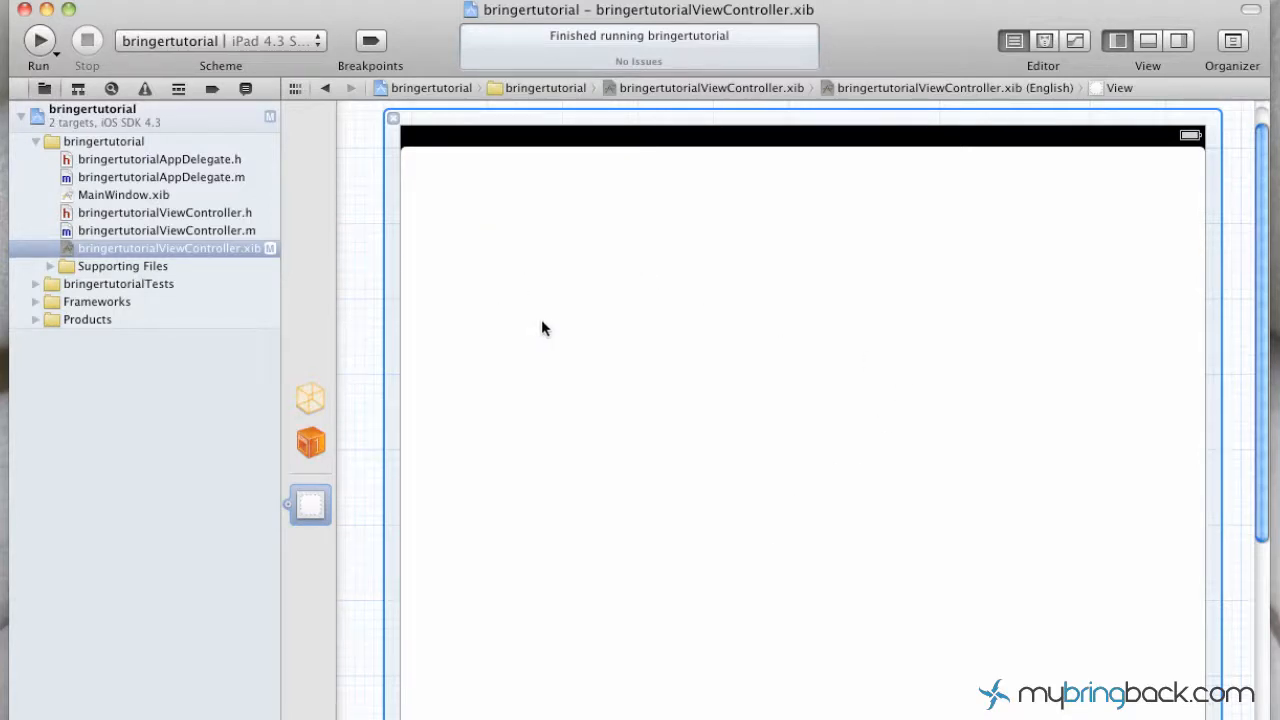
pyautogui.moveTo(472, 268)
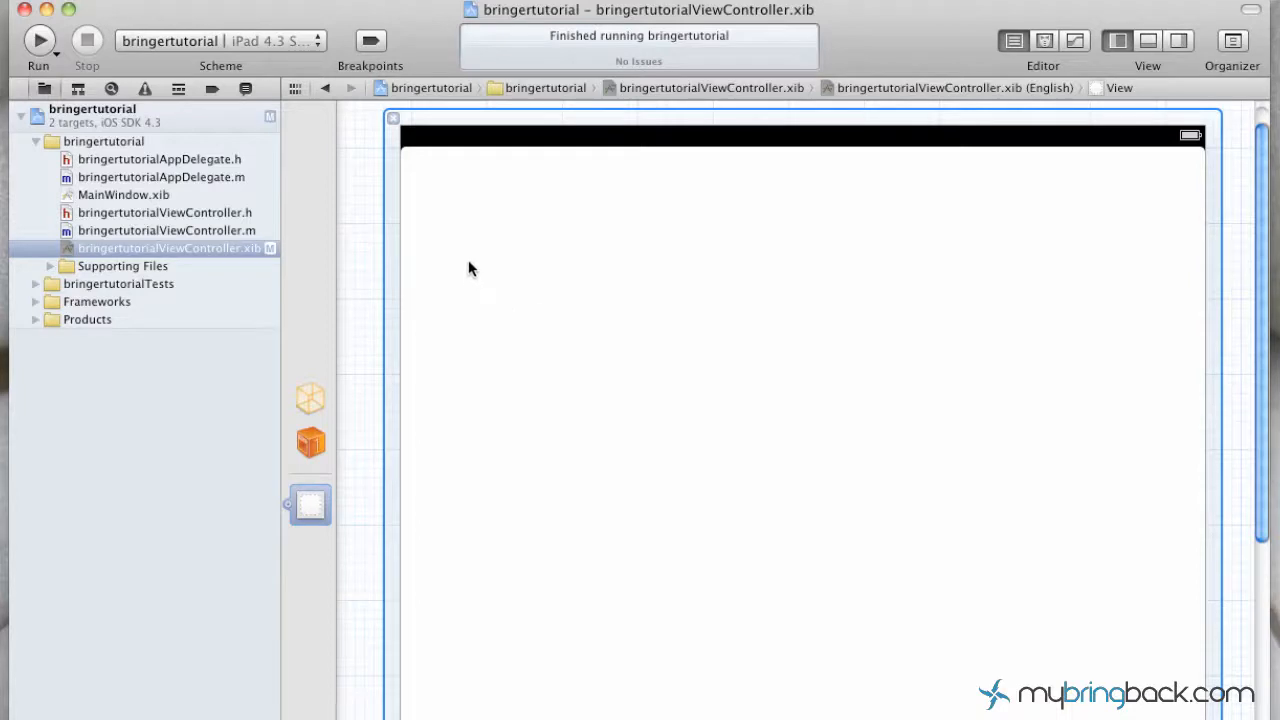
pyautogui.moveTo(533, 270)
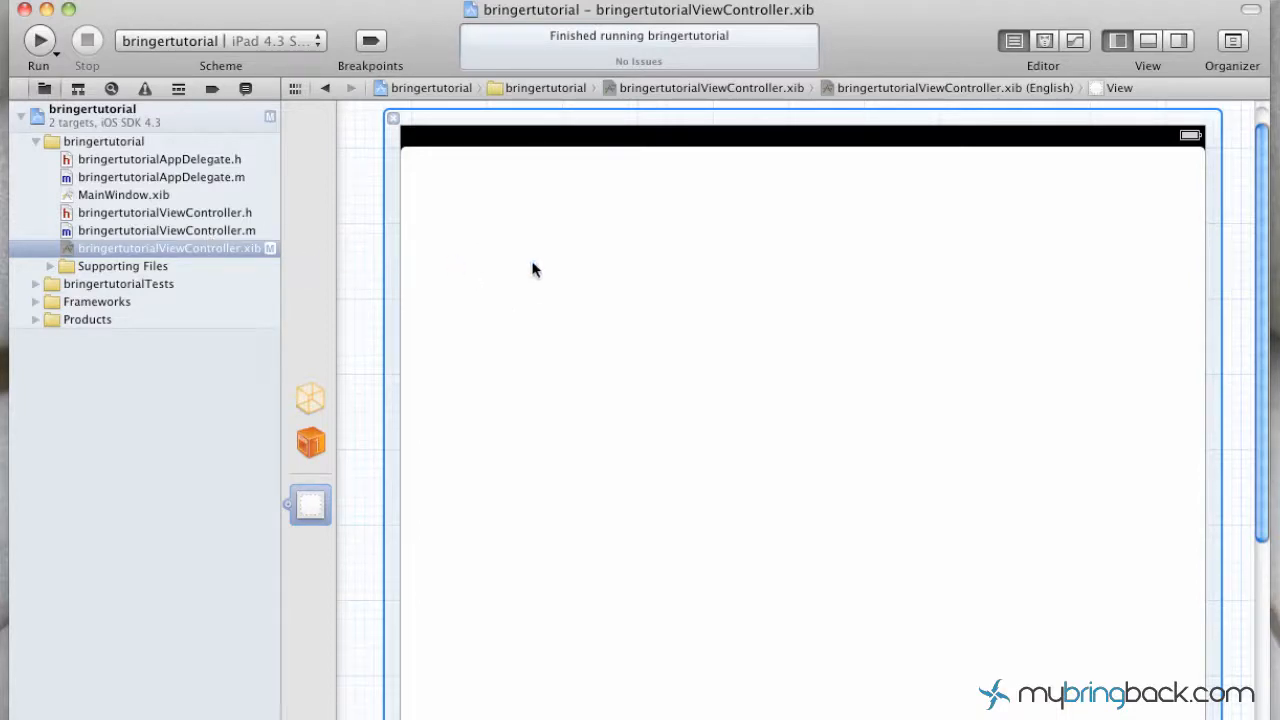
pyautogui.moveTo(222, 253)
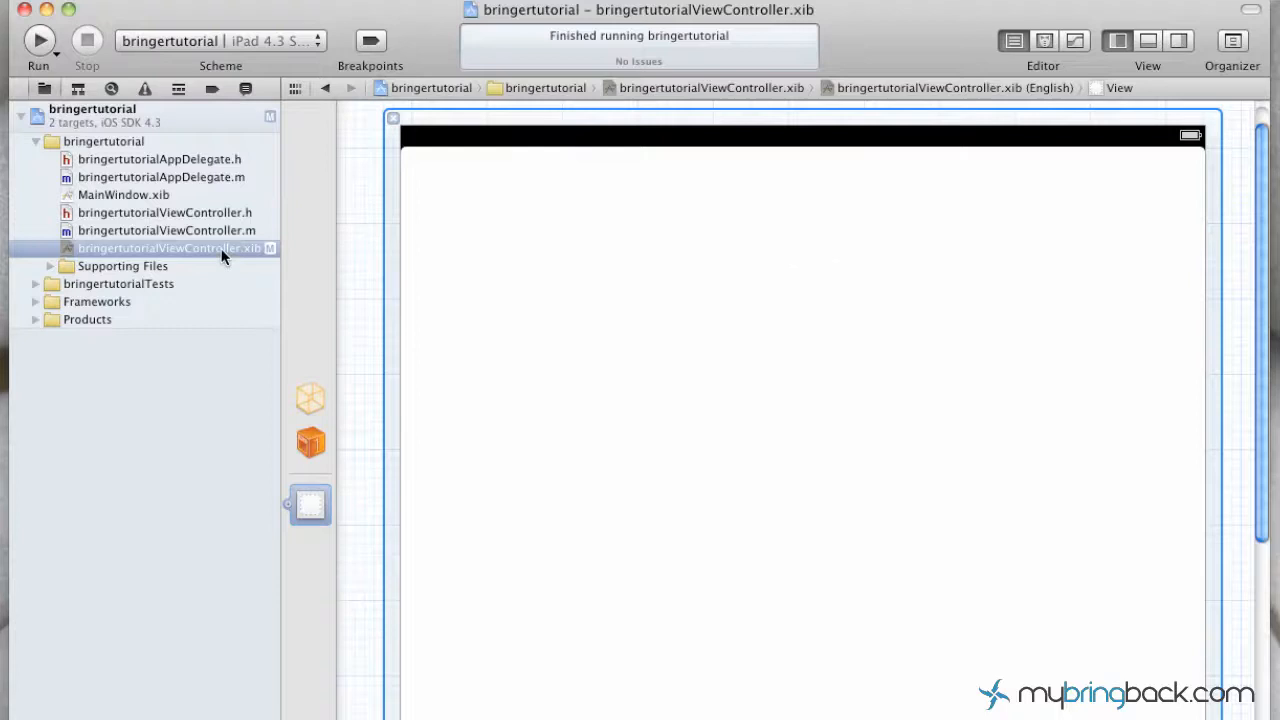
pyautogui.moveTo(826, 188)
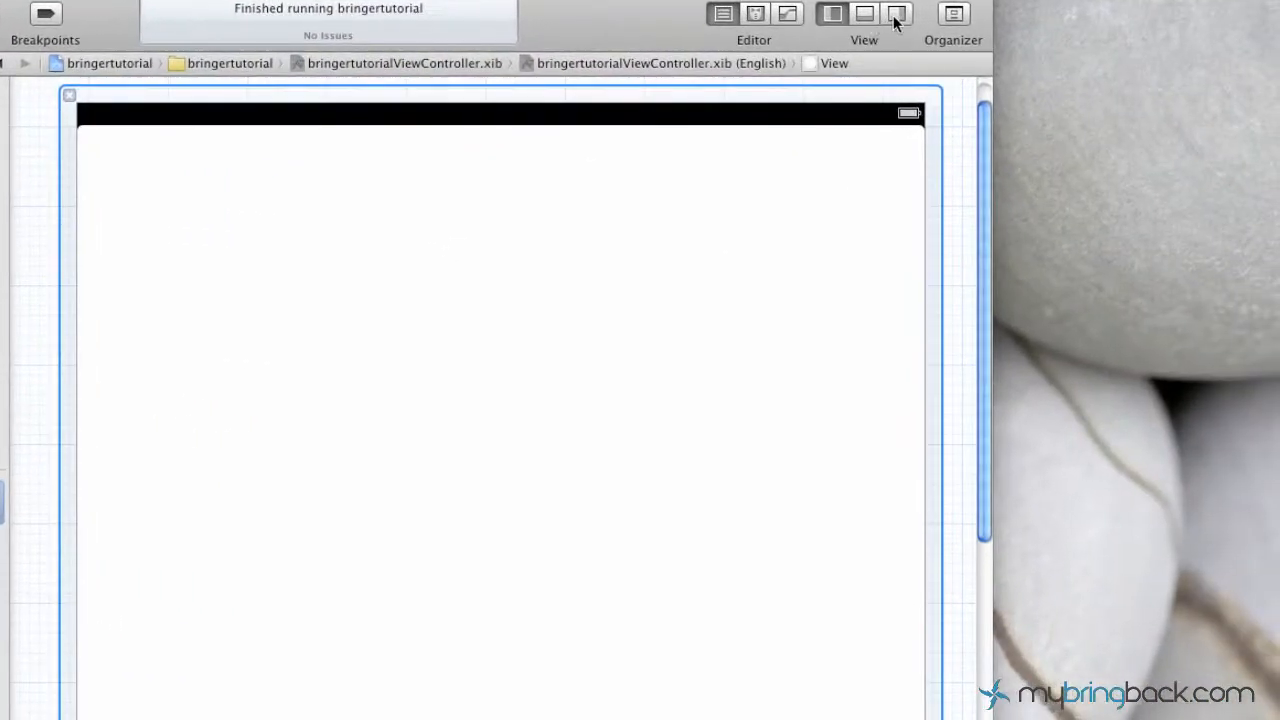
# Show the Utilities pane, place a label near the view's top-left, and start editing its text
pyautogui.click(895, 13)
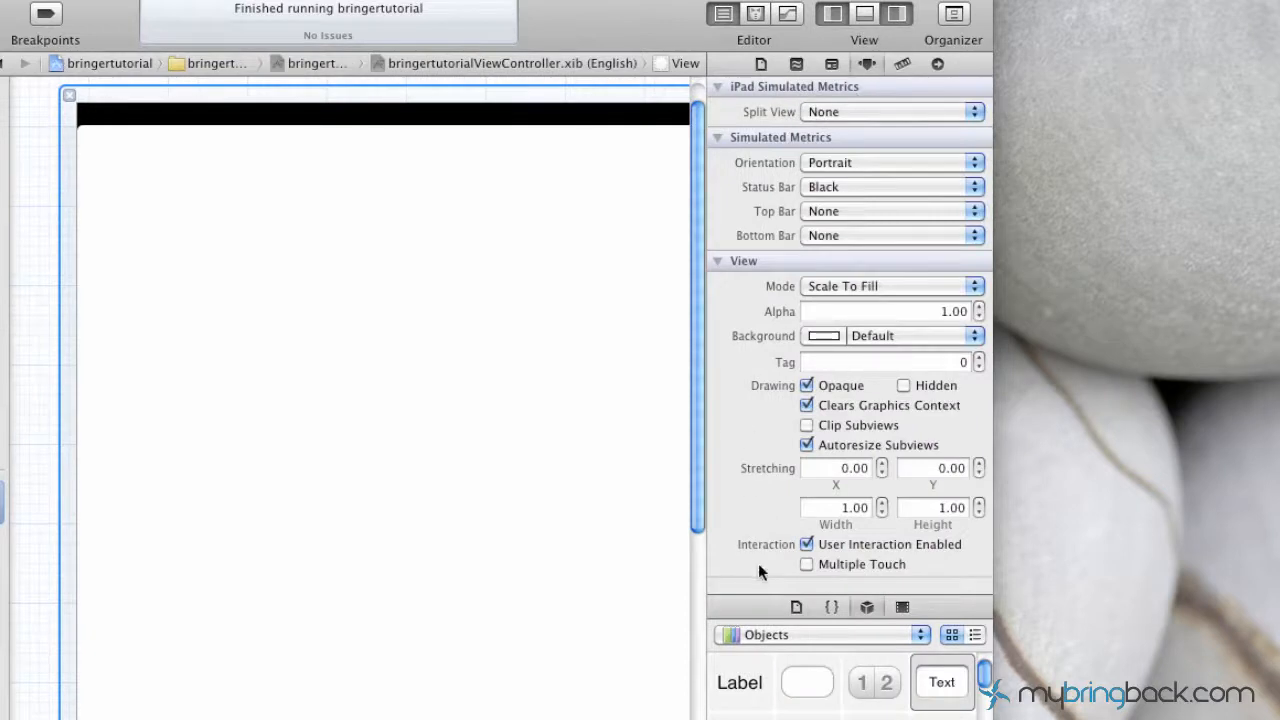
pyautogui.moveTo(810, 715)
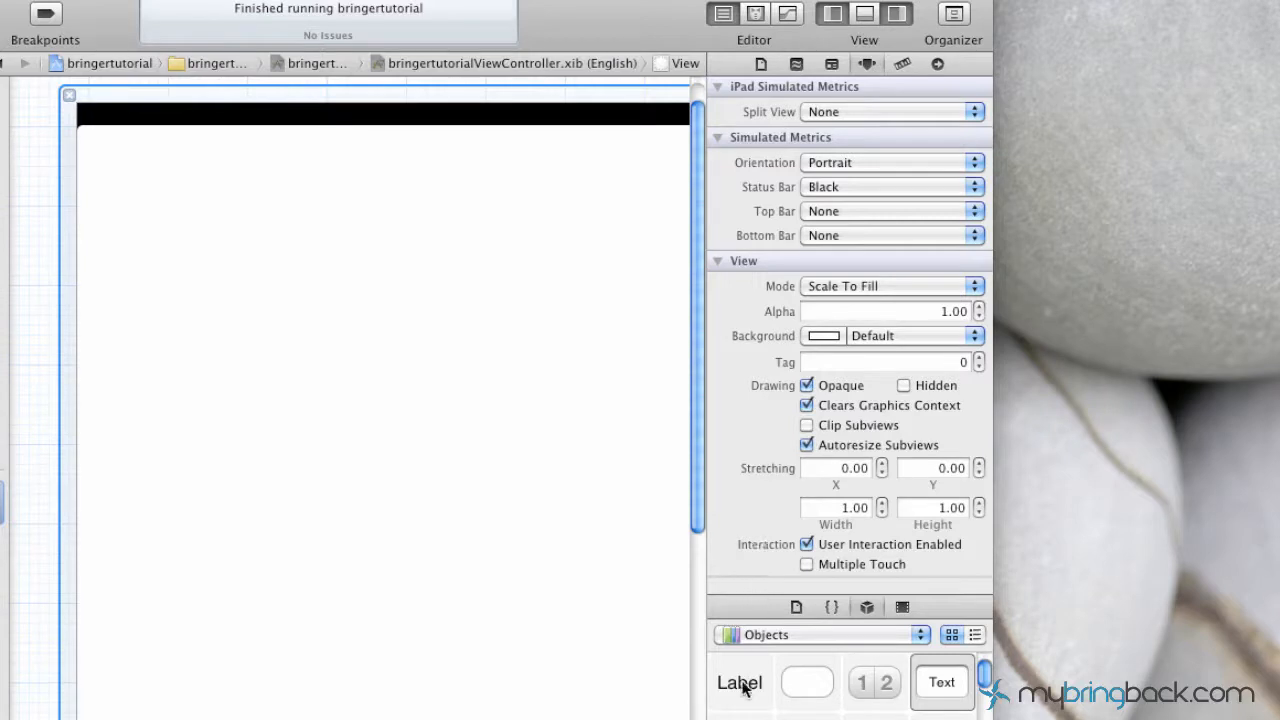
pyautogui.moveTo(740, 682); pyautogui.dragTo(233, 219)
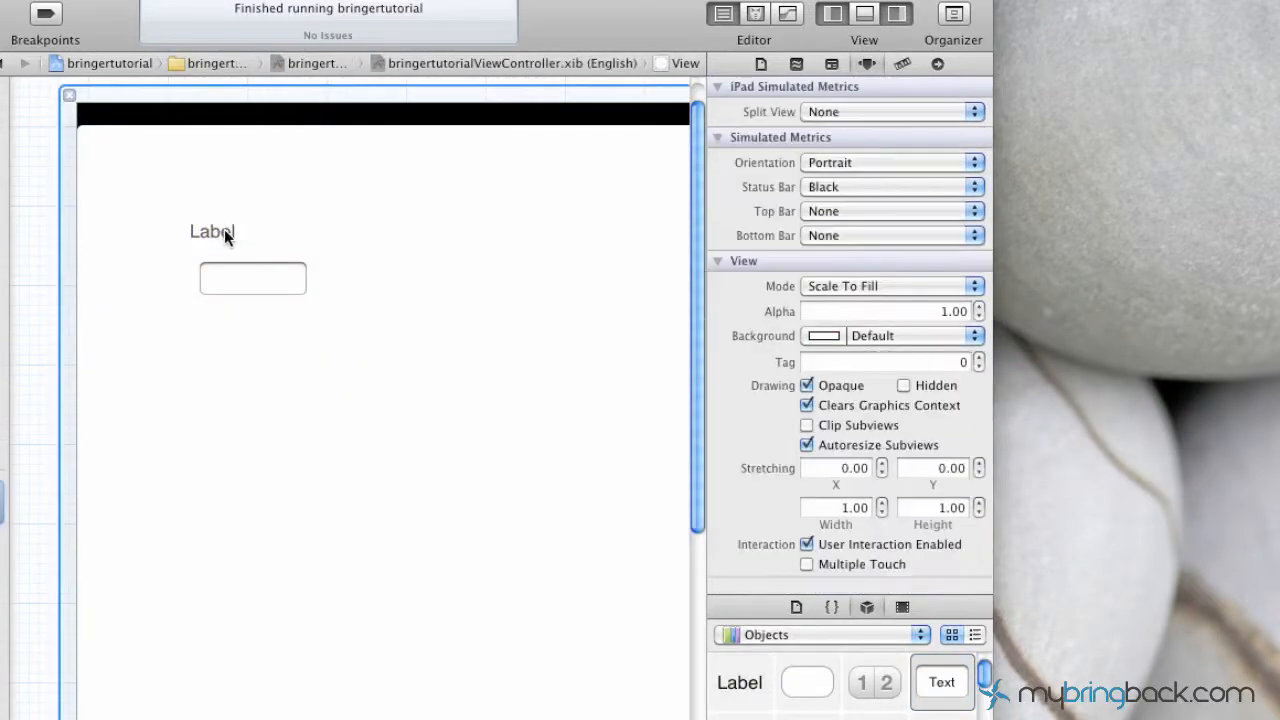
pyautogui.click(212, 232)
pyautogui.write('P')
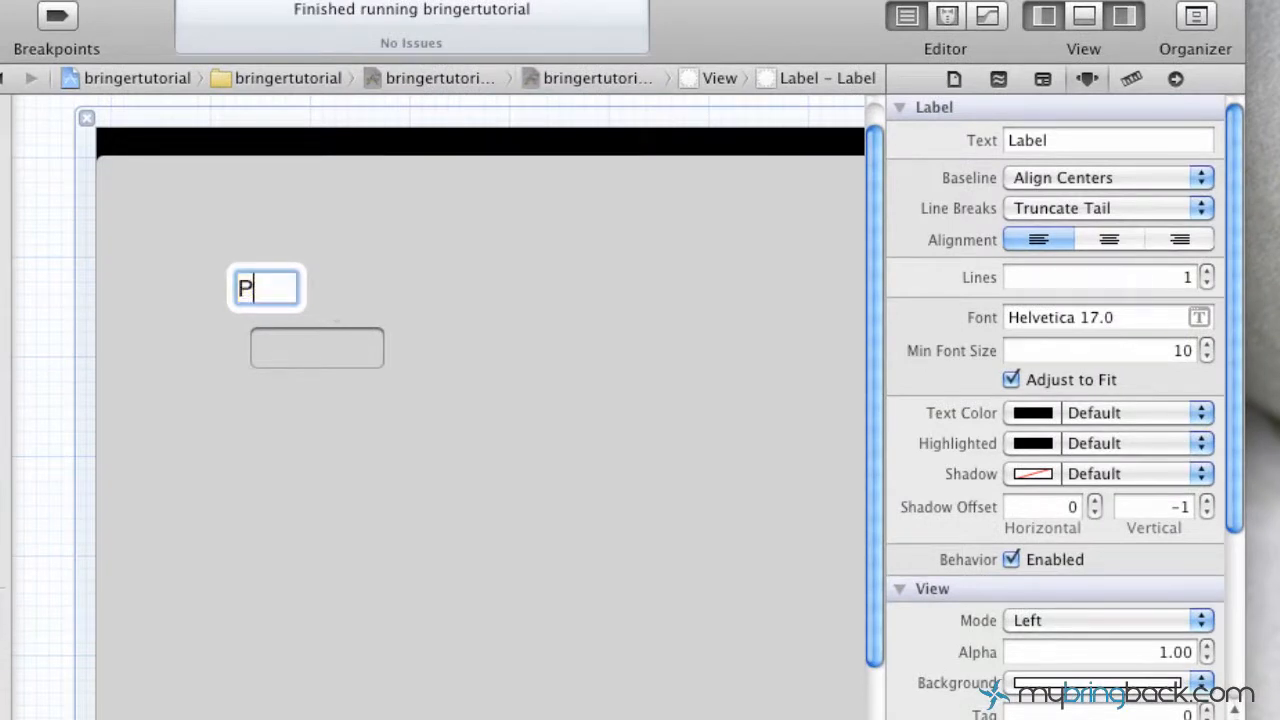
# Title the label 'Phone Number' and select it together with its text field
pyautogui.write('hone Number')
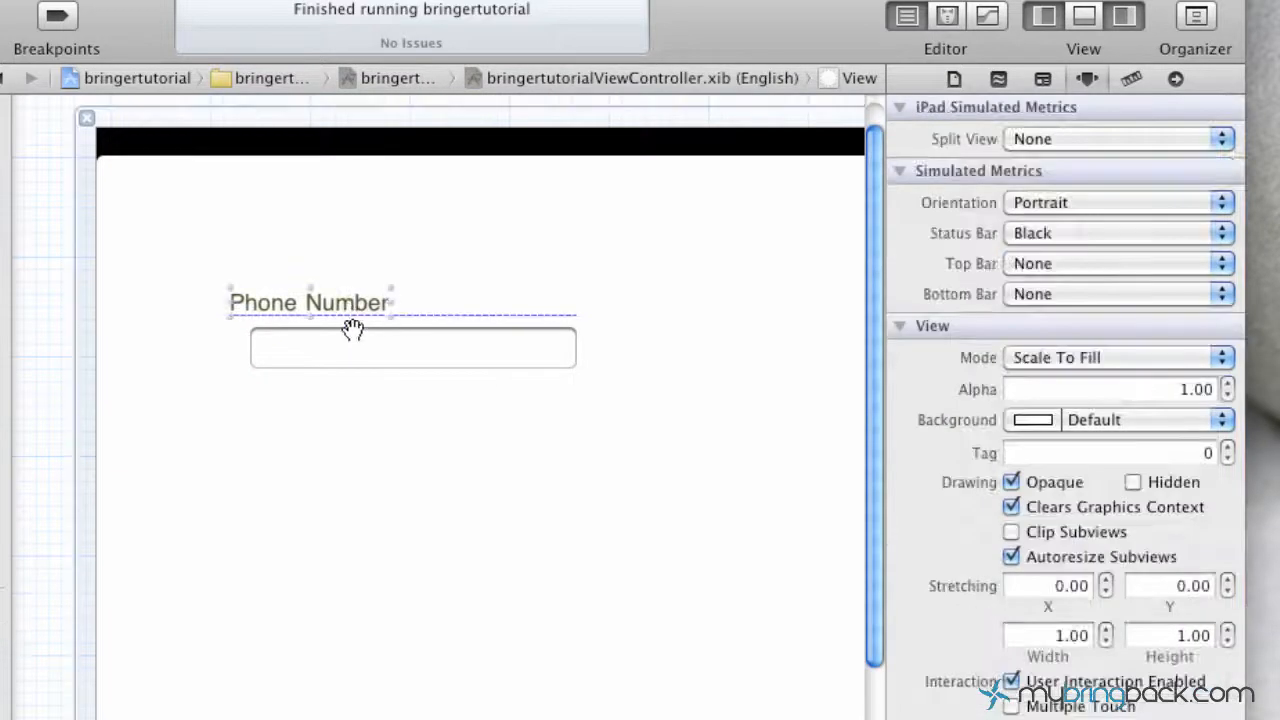
pyautogui.click(412, 348)
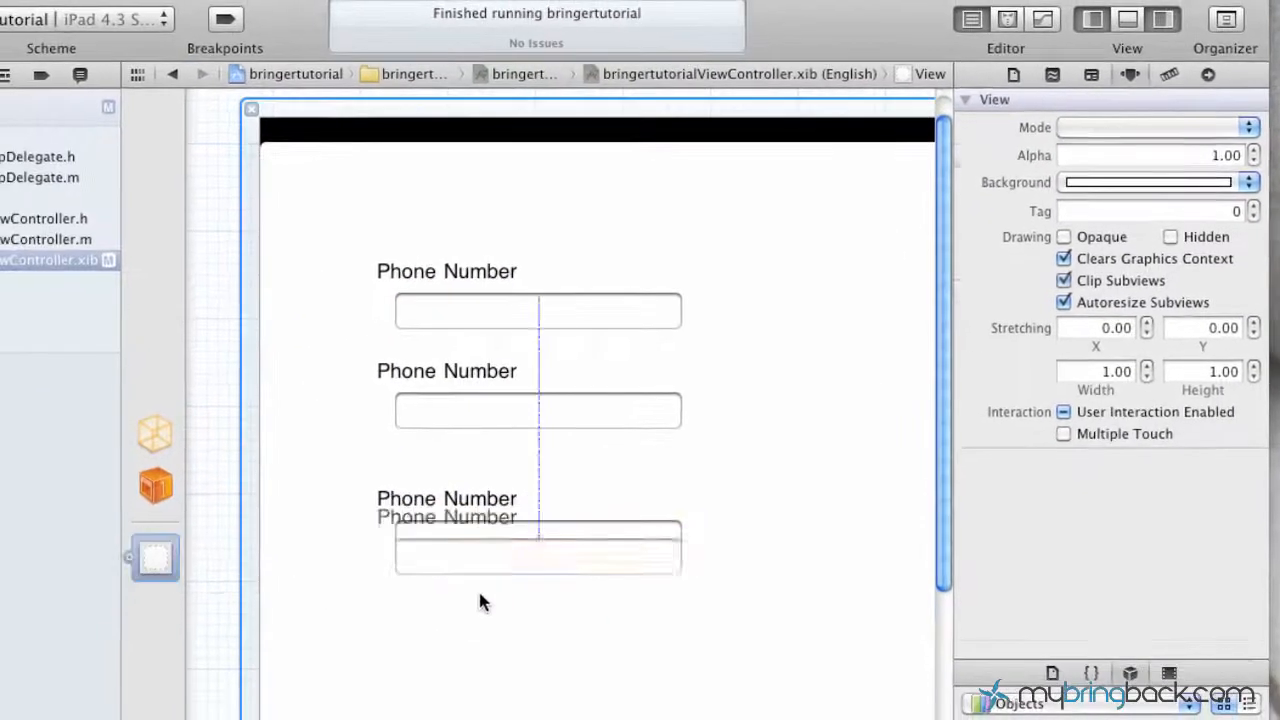
# Retitle the second label 'URL' and the bottom label 'Misc', then finish editing
pyautogui.click(446, 370)
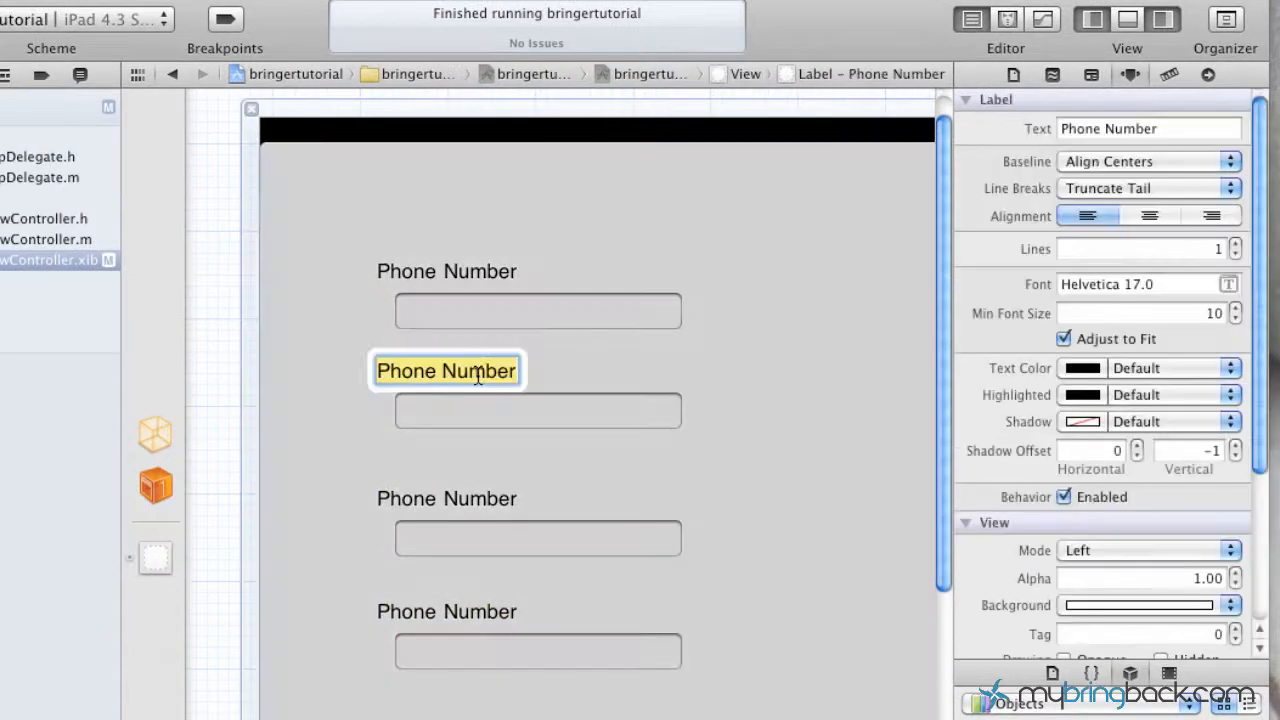
pyautogui.write('URL')
pyautogui.click(447, 499)
pyautogui.write('Mix')
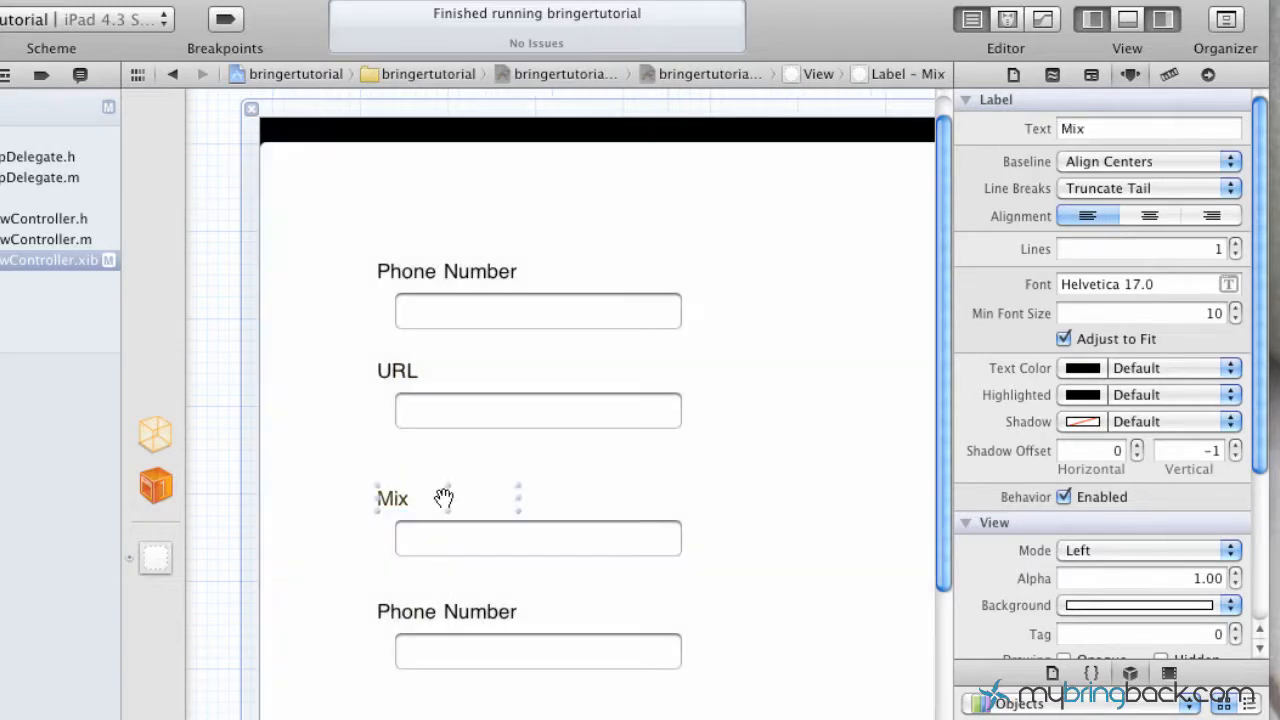
pyautogui.click(446, 611)
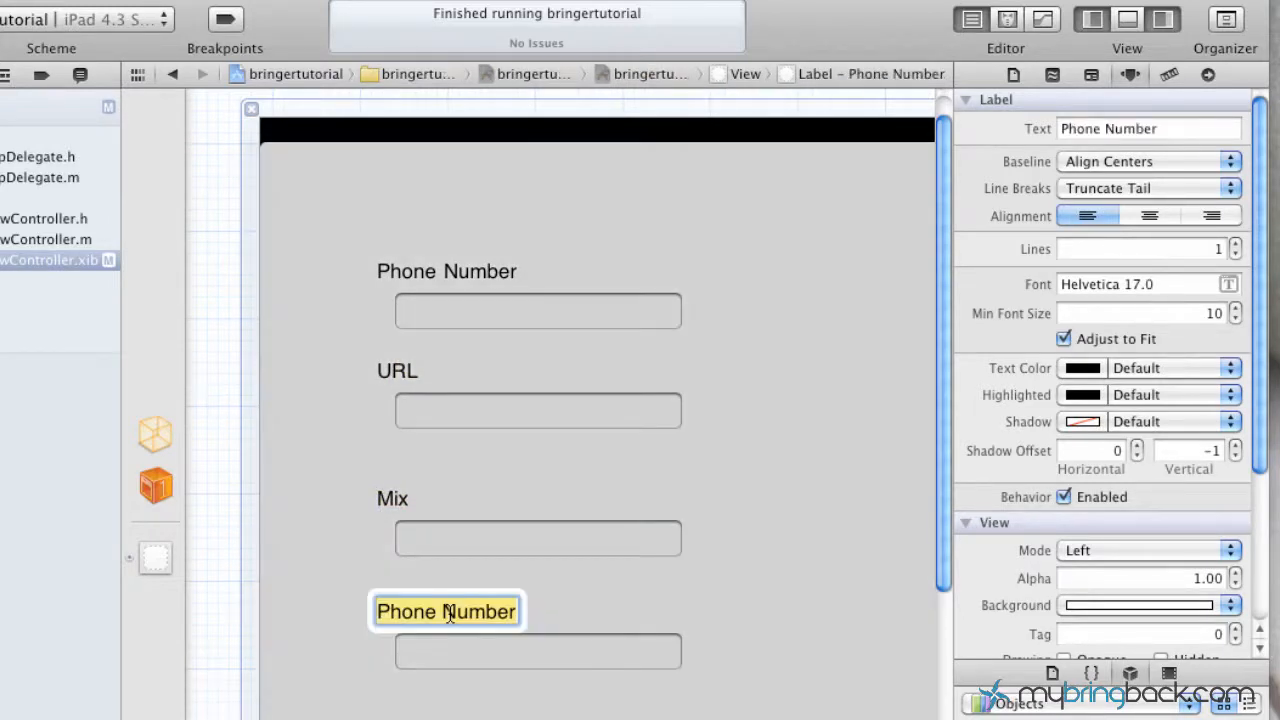
pyautogui.write('Misc')
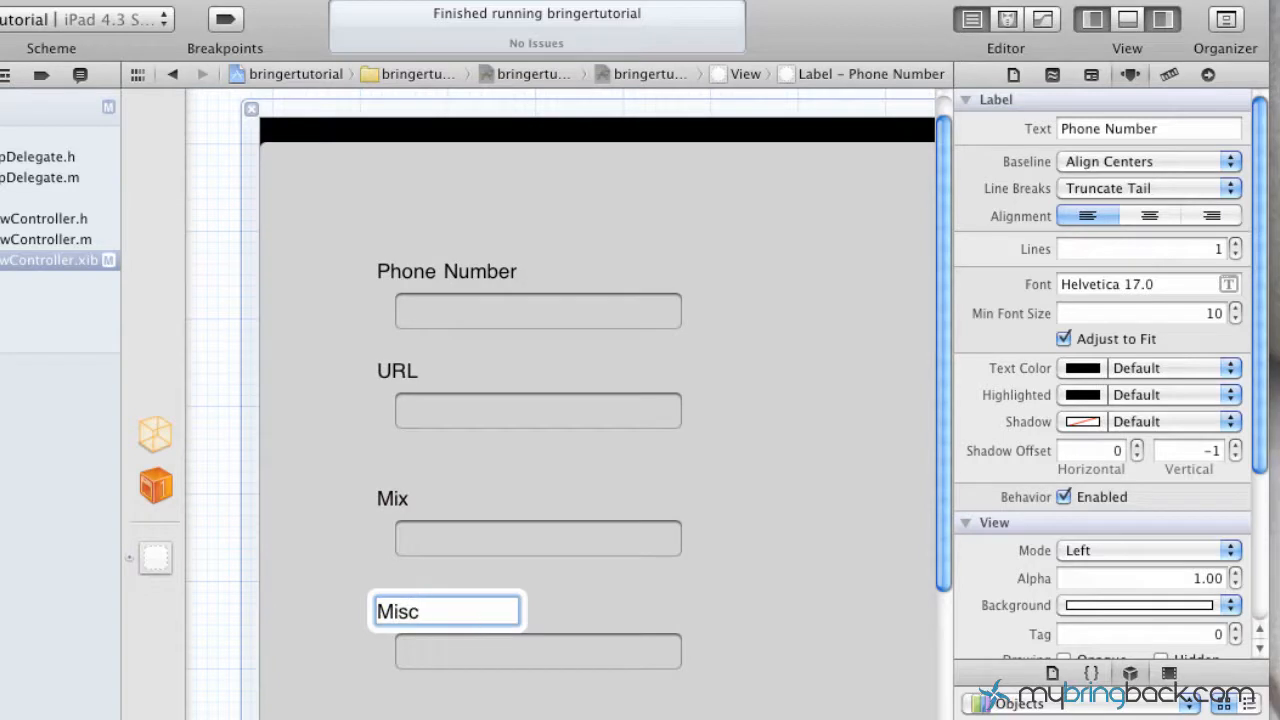
pyautogui.click(510, 350)
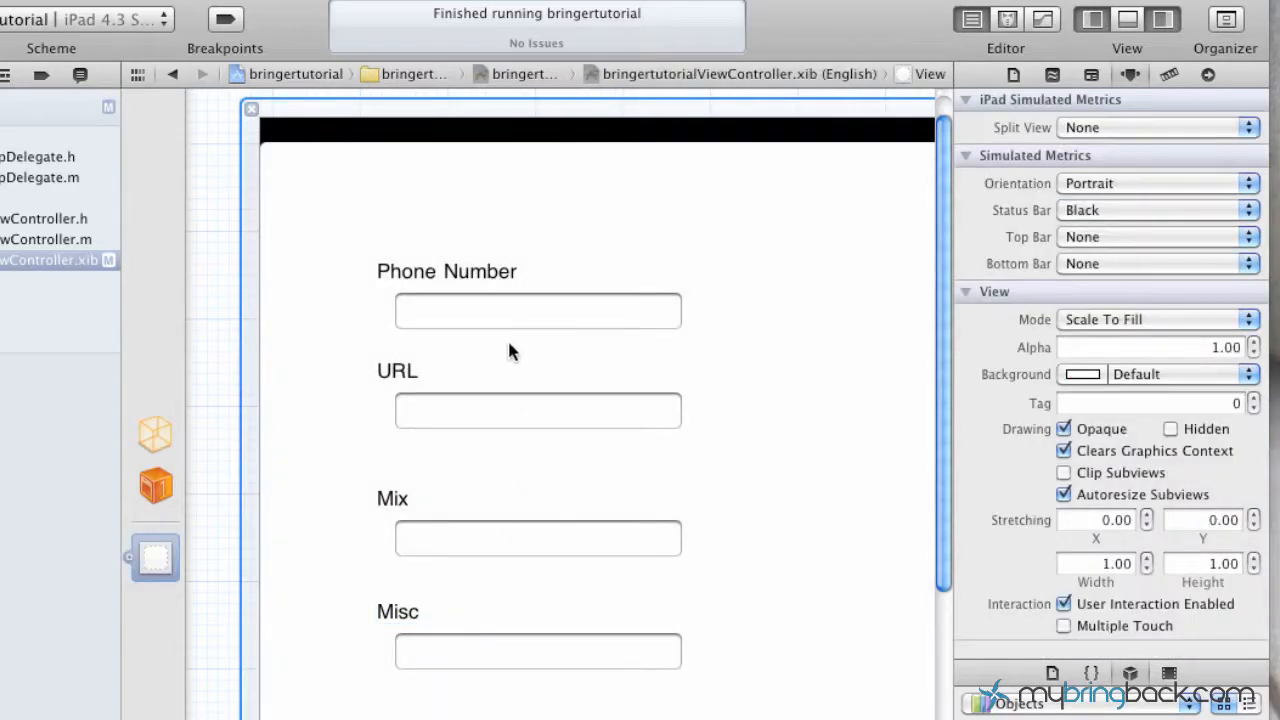
pyautogui.moveTo(500, 313)
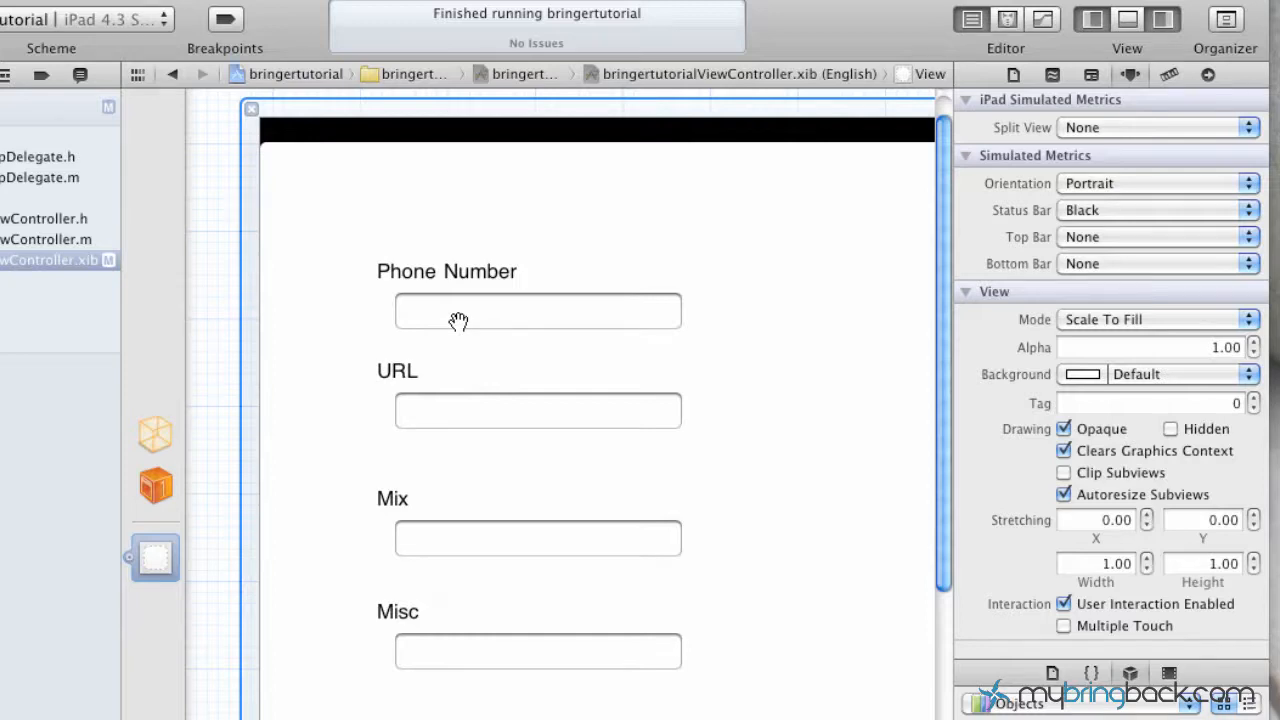
pyautogui.moveTo(452, 291)
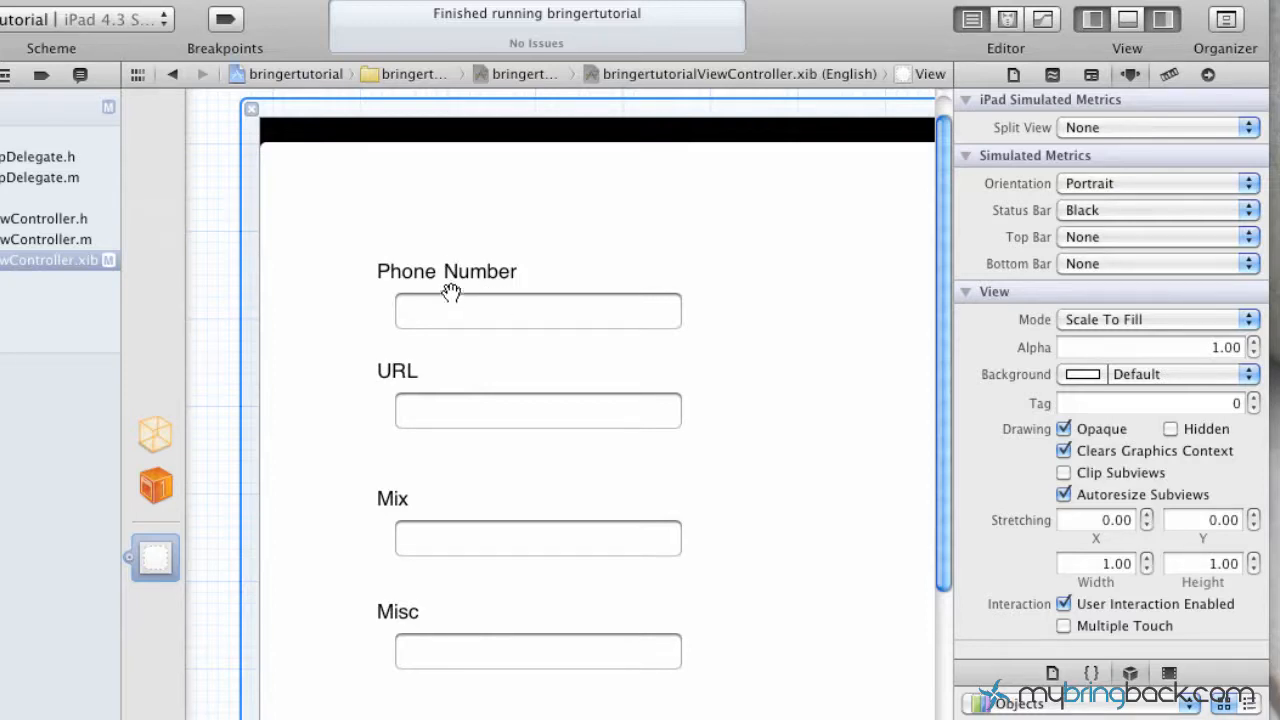
pyautogui.click(446, 271)
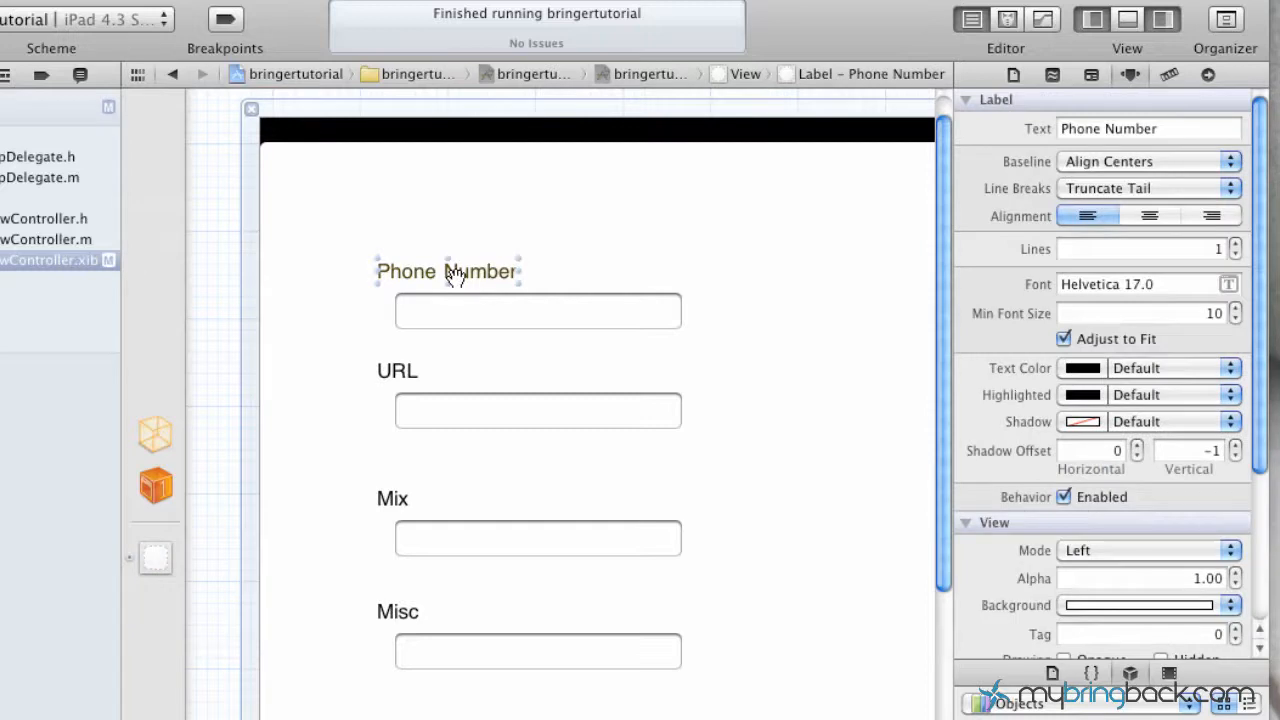
pyautogui.click(537, 310)
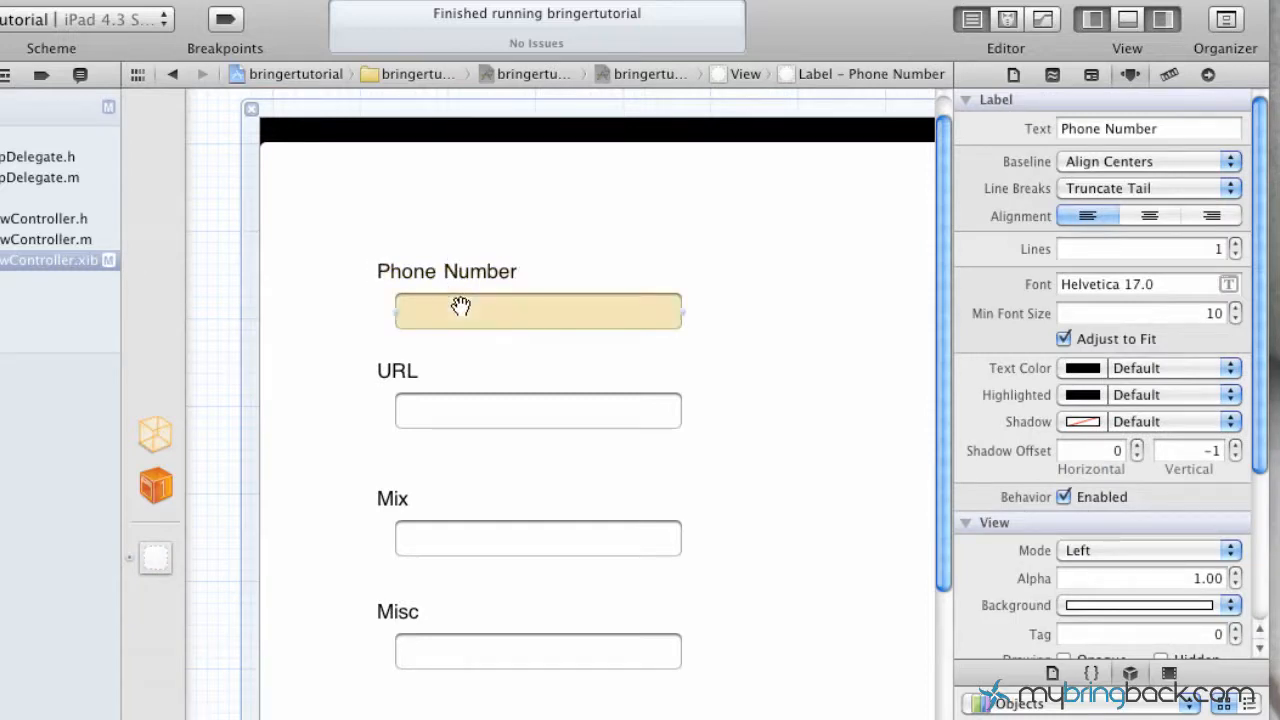
pyautogui.click(537, 311)
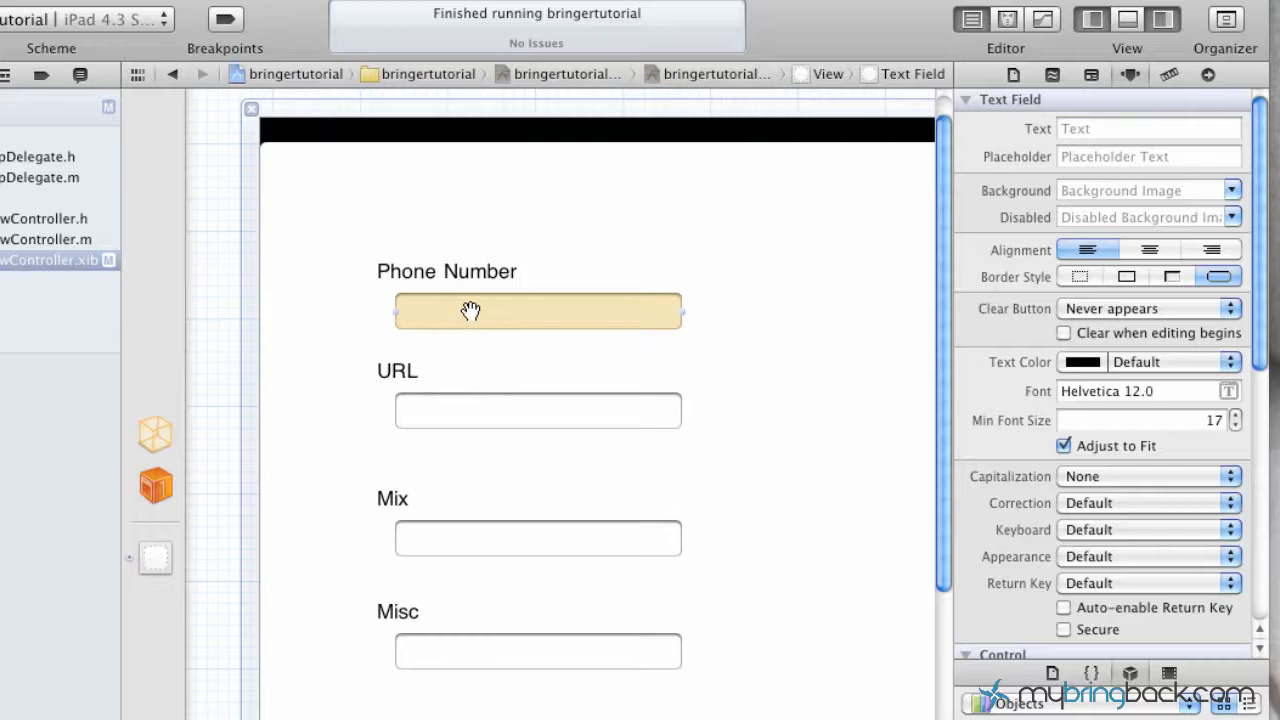
pyautogui.moveTo(1025, 225)
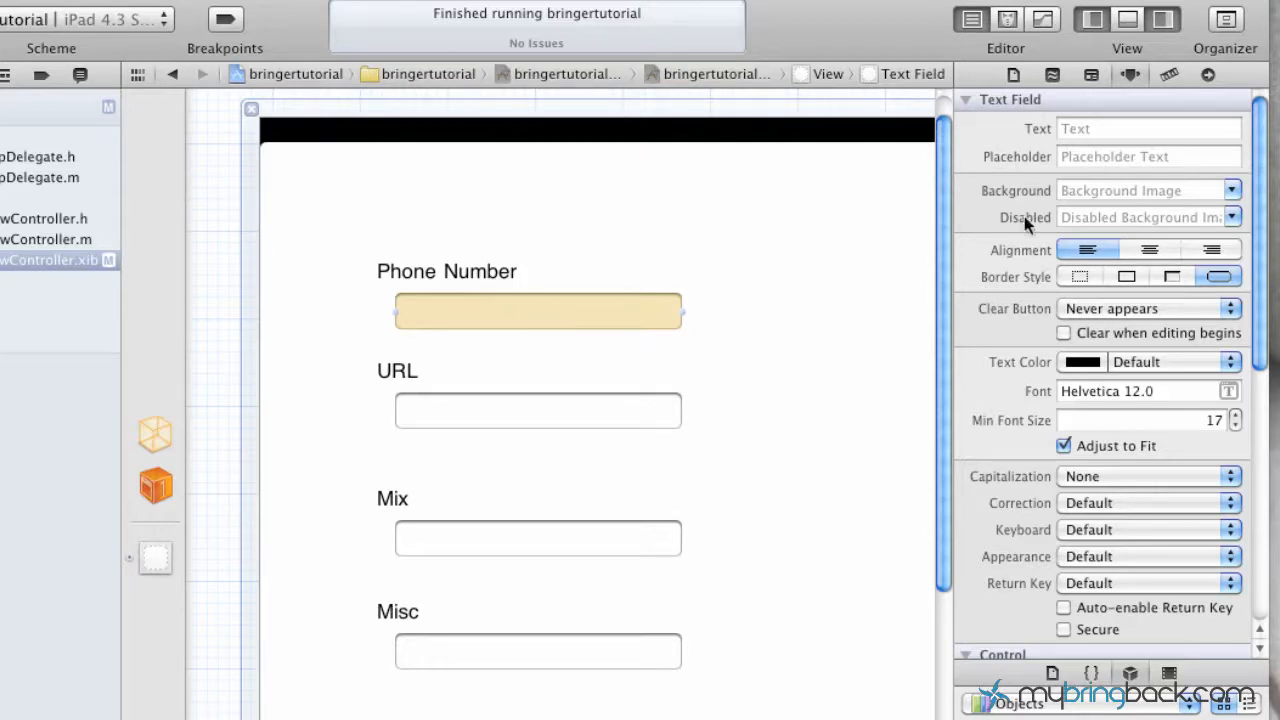
pyautogui.moveTo(1095, 107)
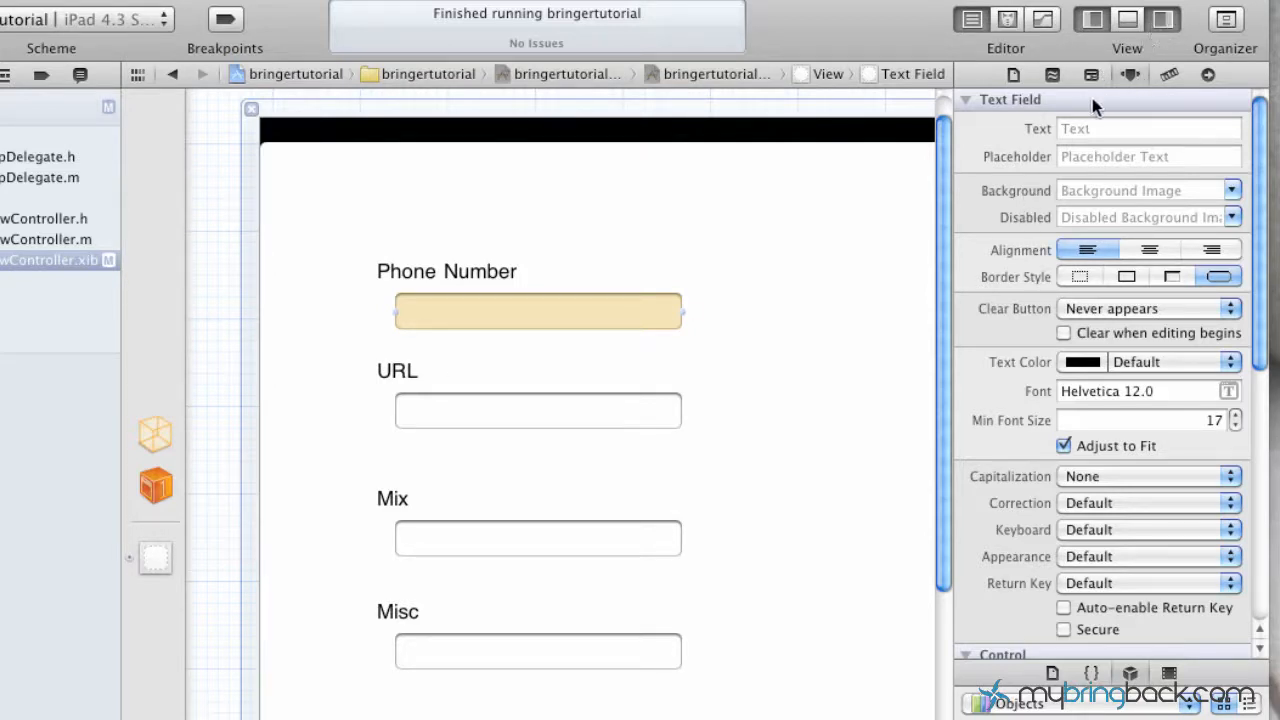
pyautogui.moveTo(1050, 163)
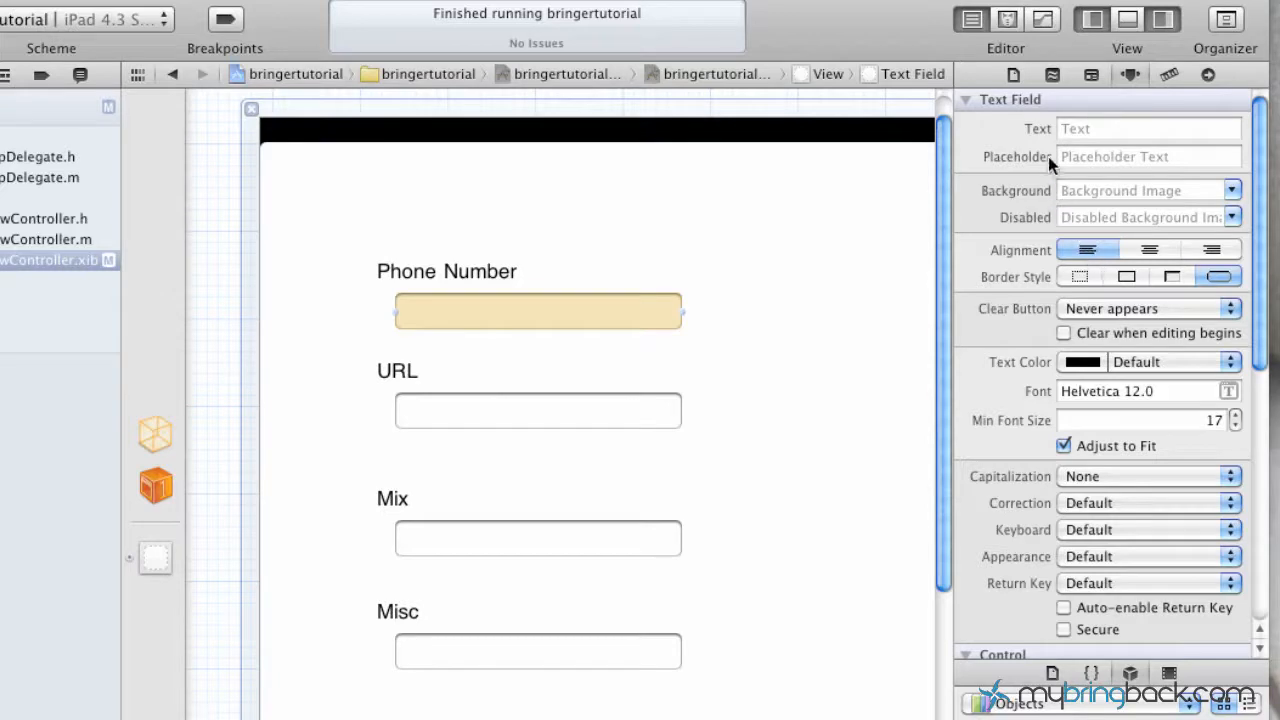
# Enter 'phone number' as the Phone Number field's placeholder in the Attributes Inspector
pyautogui.click(1148, 156)
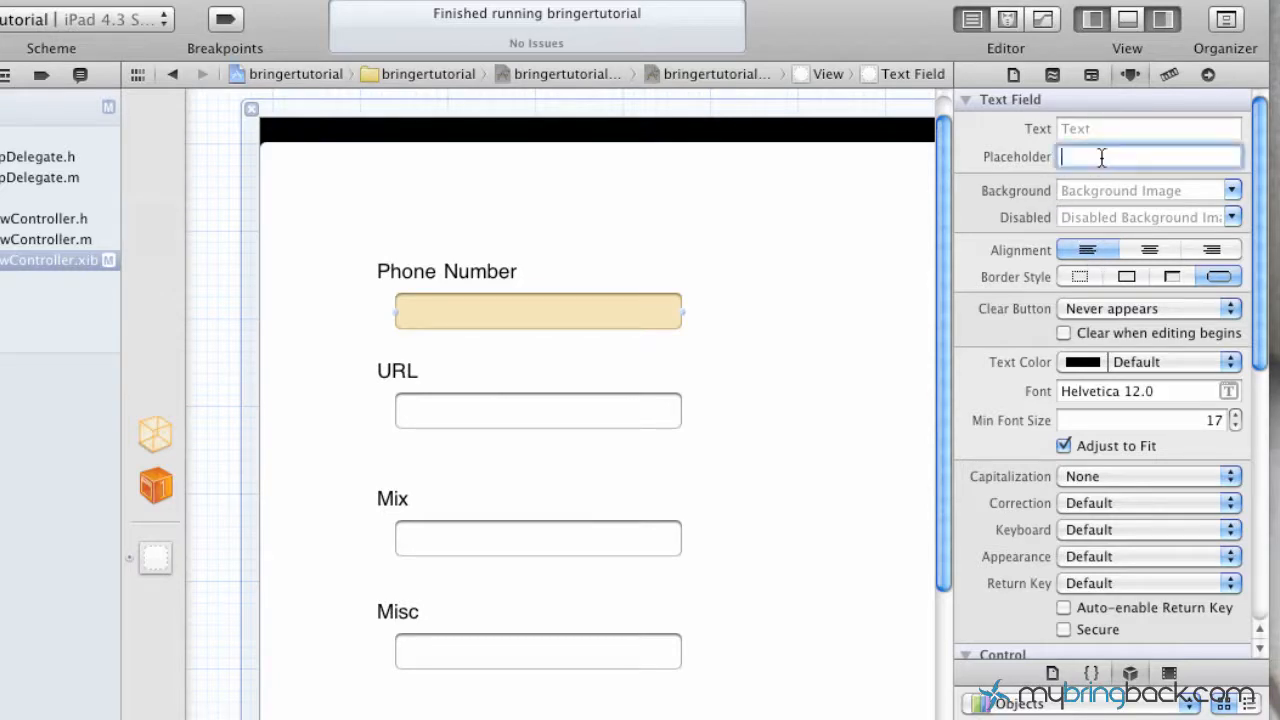
pyautogui.write('phone')
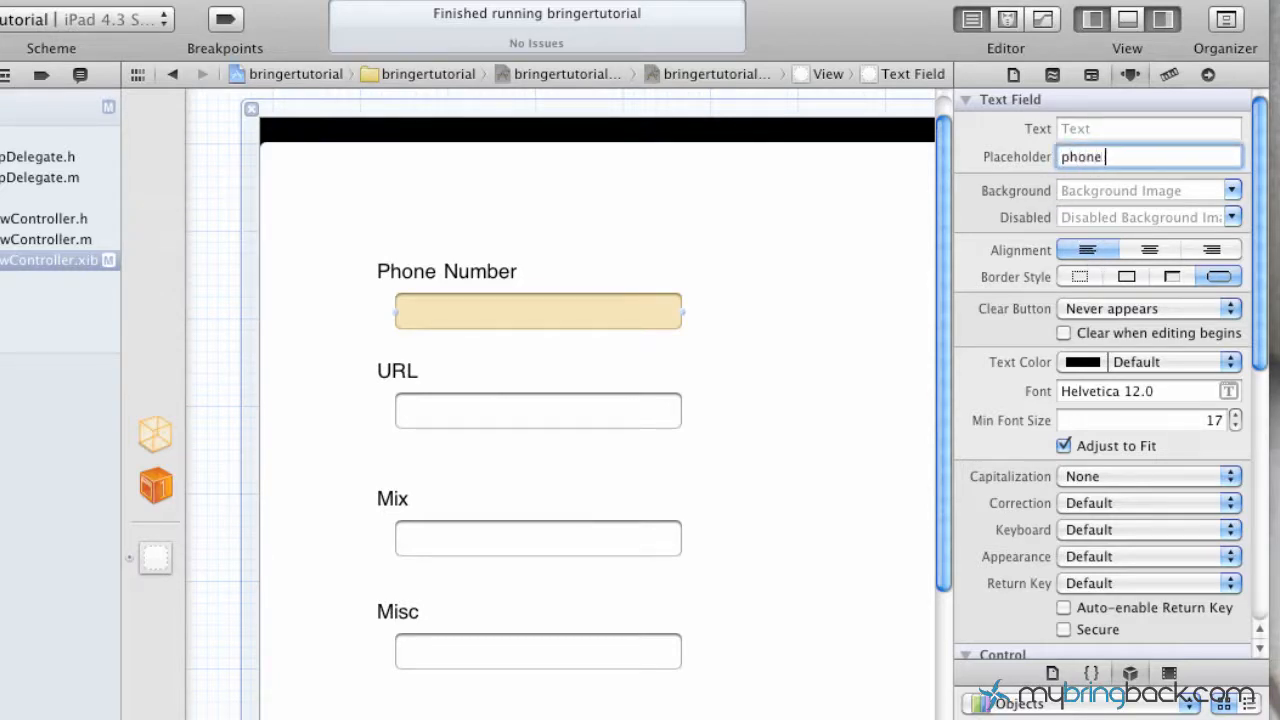
pyautogui.write('numbr')
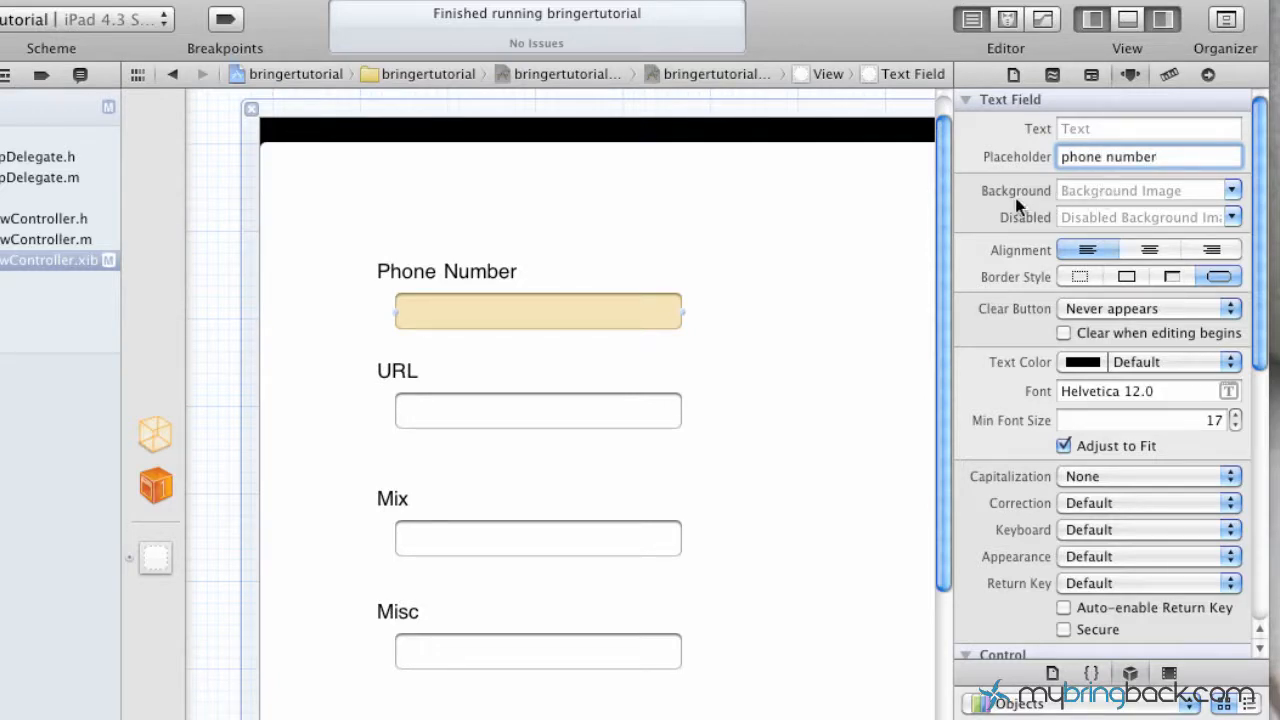
pyautogui.click(1148, 156)
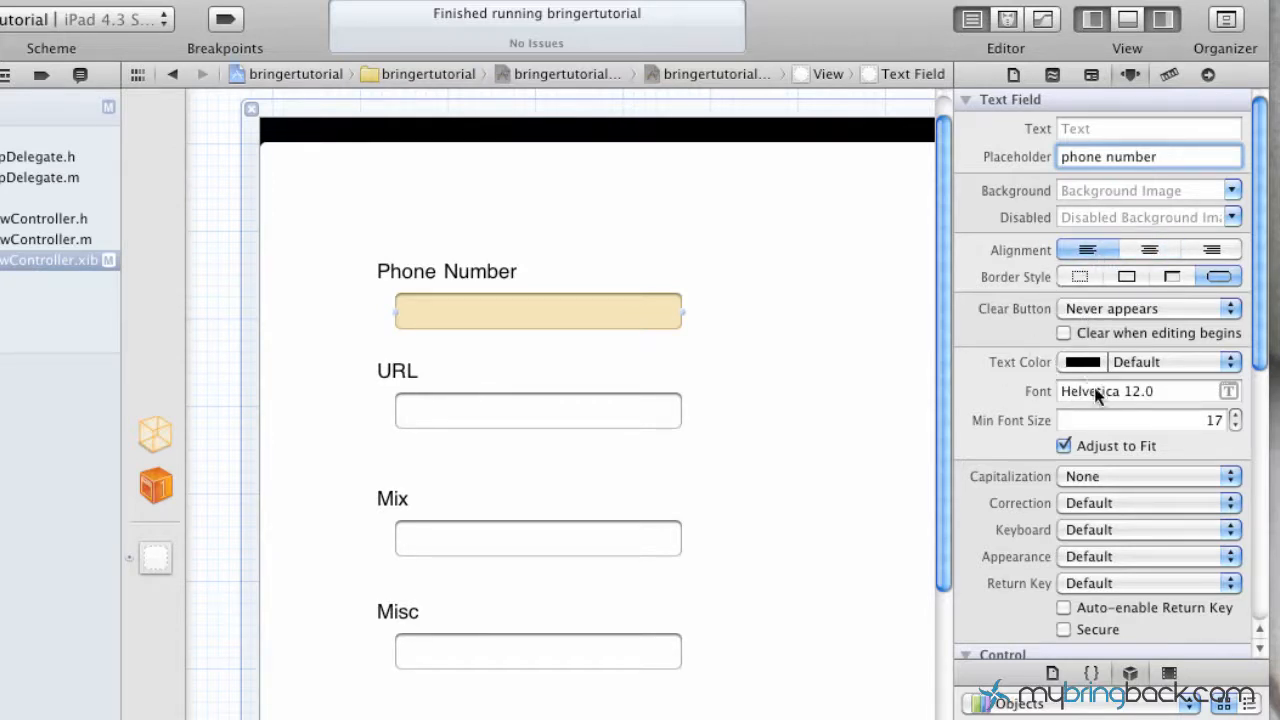
# Set the Phone Number text field's Keyboard type to Phone Pad
pyautogui.scroll(-3)
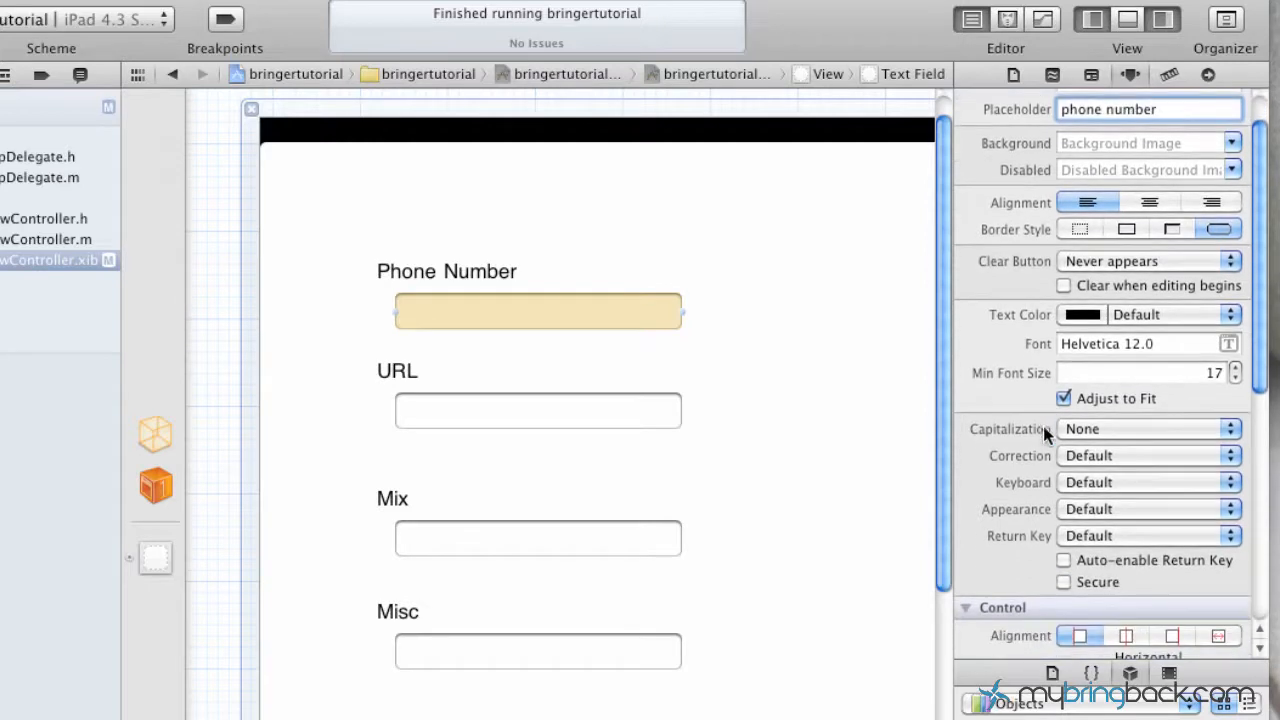
pyautogui.scroll(3)
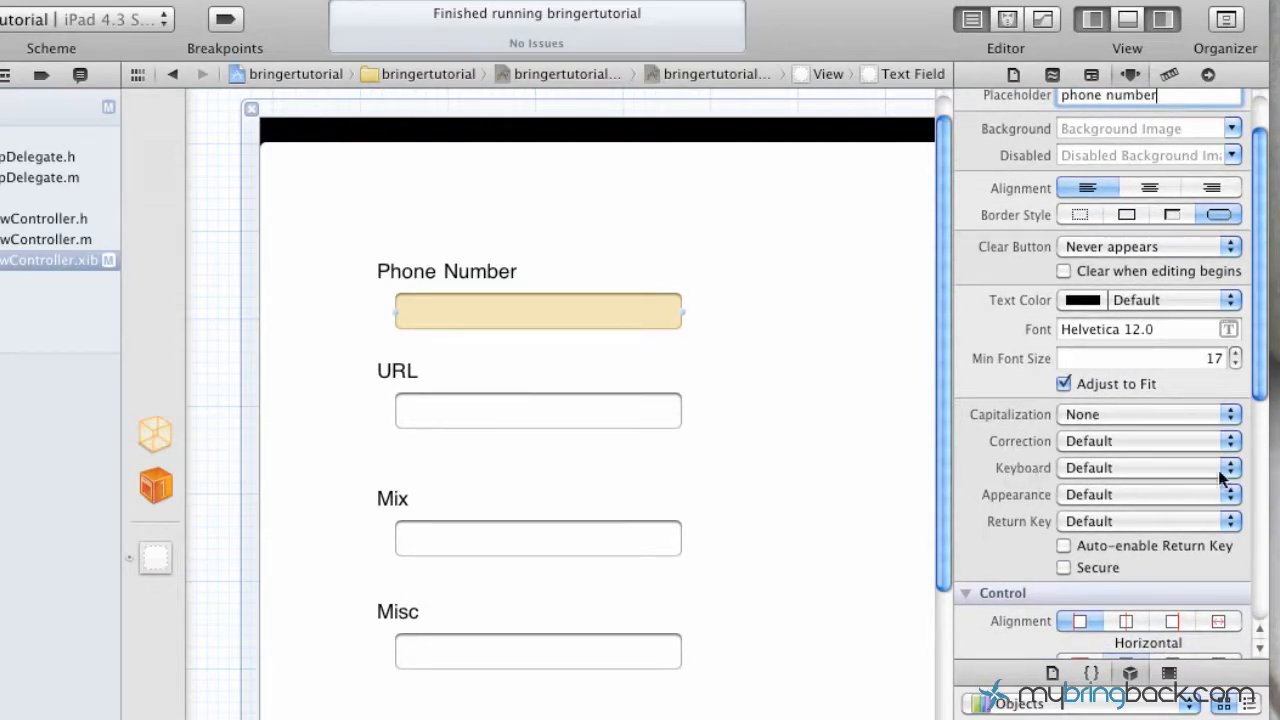
pyautogui.moveTo(1230, 478)
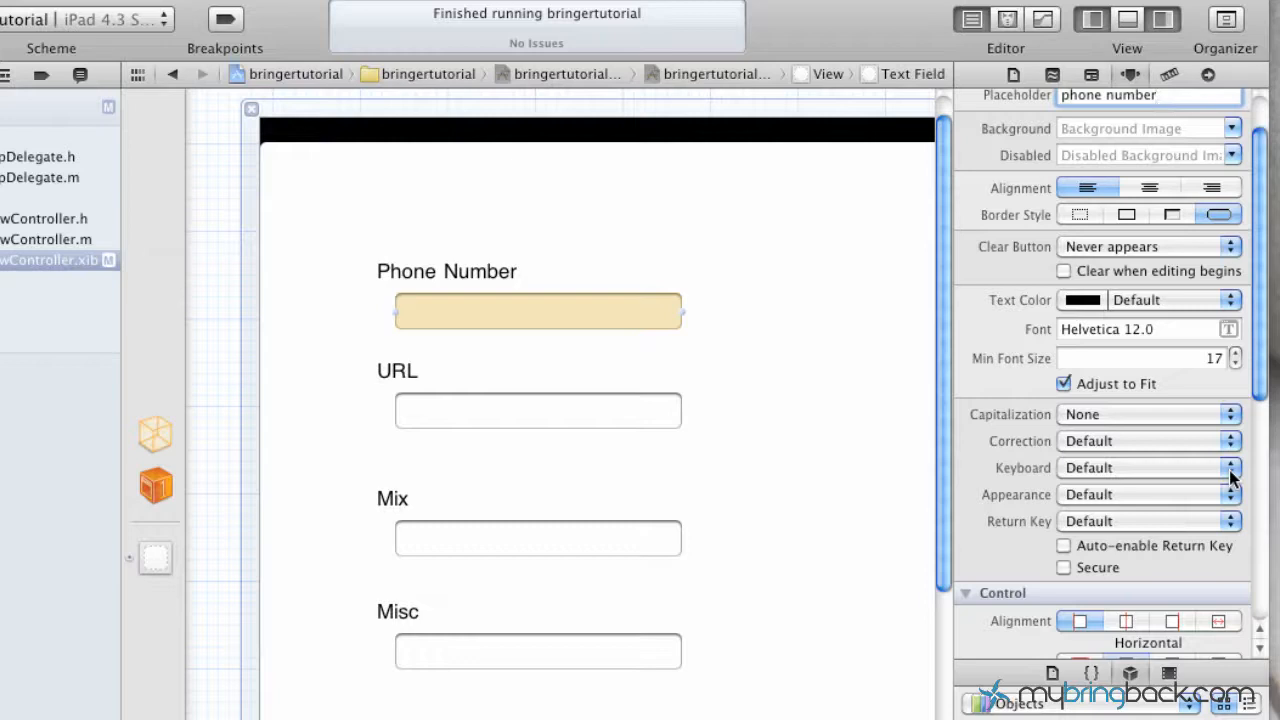
pyautogui.click(1230, 467)
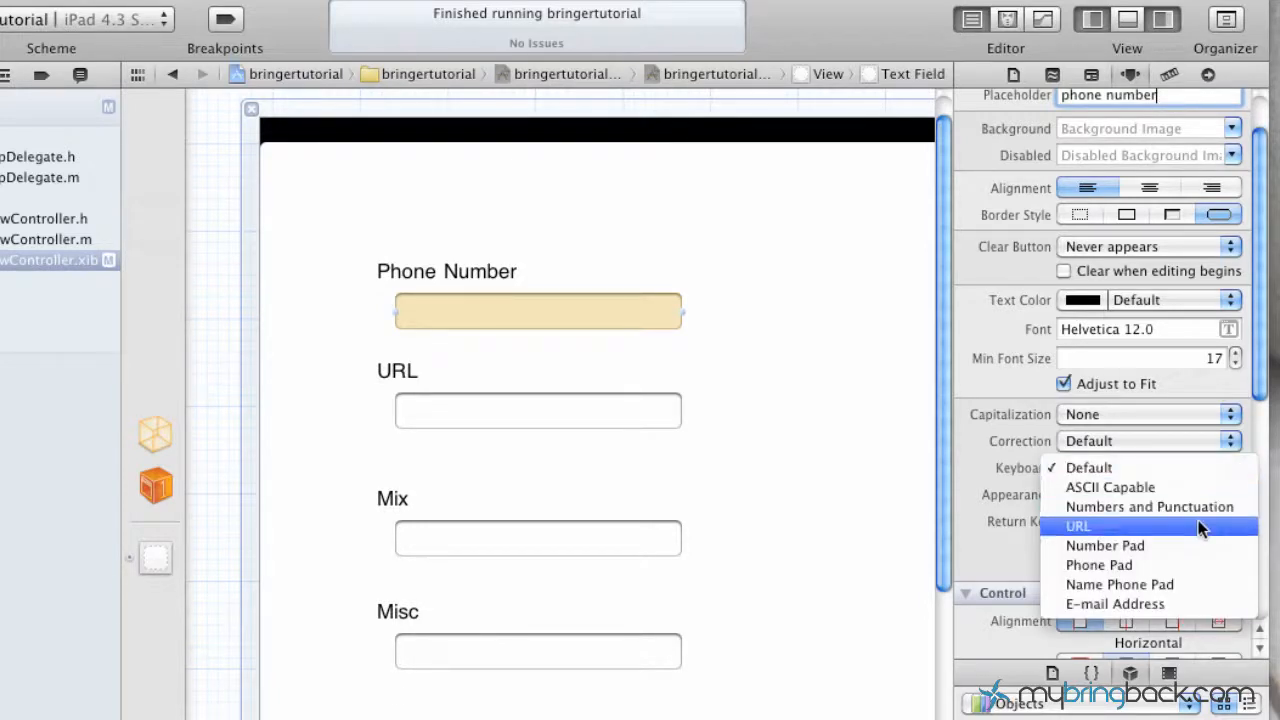
pyautogui.moveTo(1183, 545)
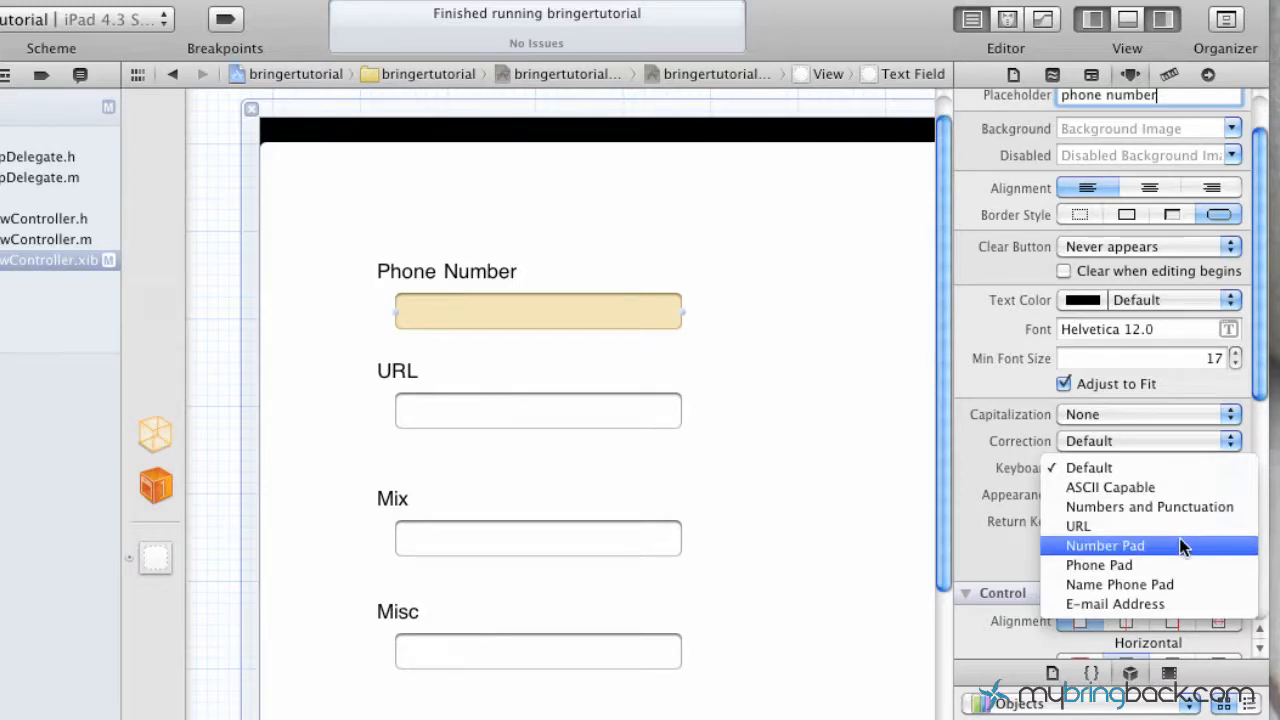
pyautogui.moveTo(1130, 565)
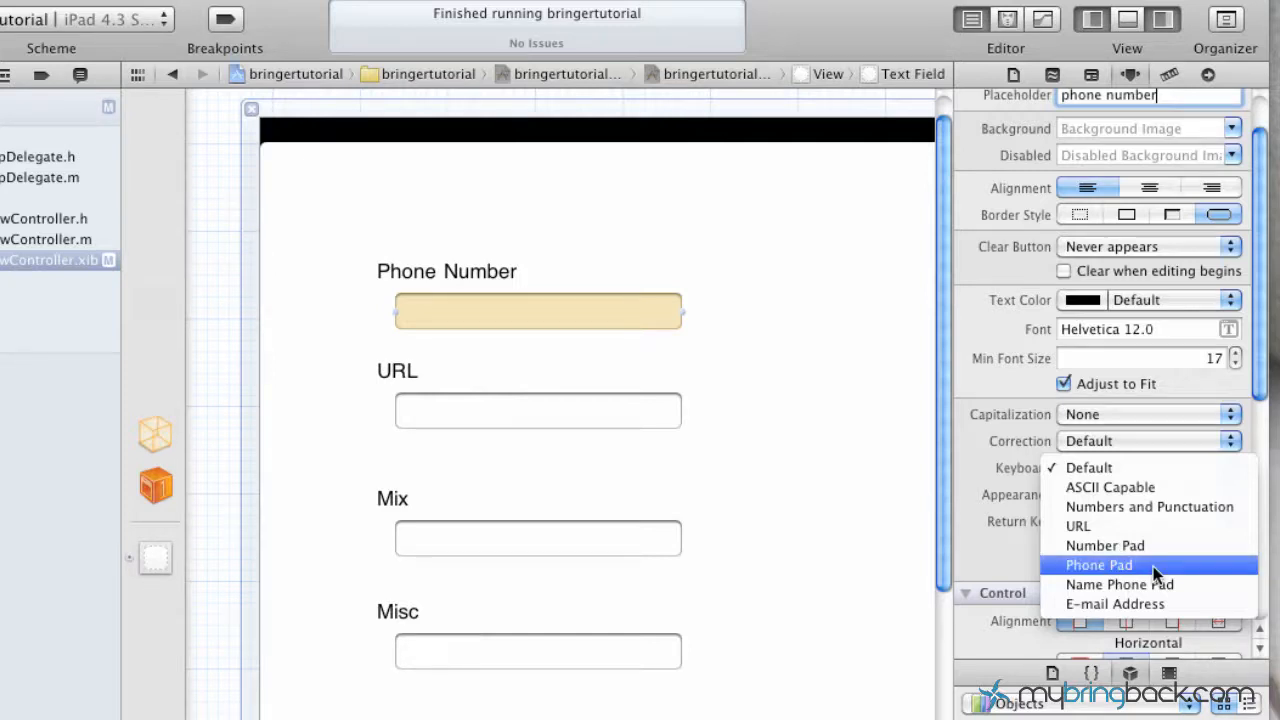
pyautogui.click(1098, 565)
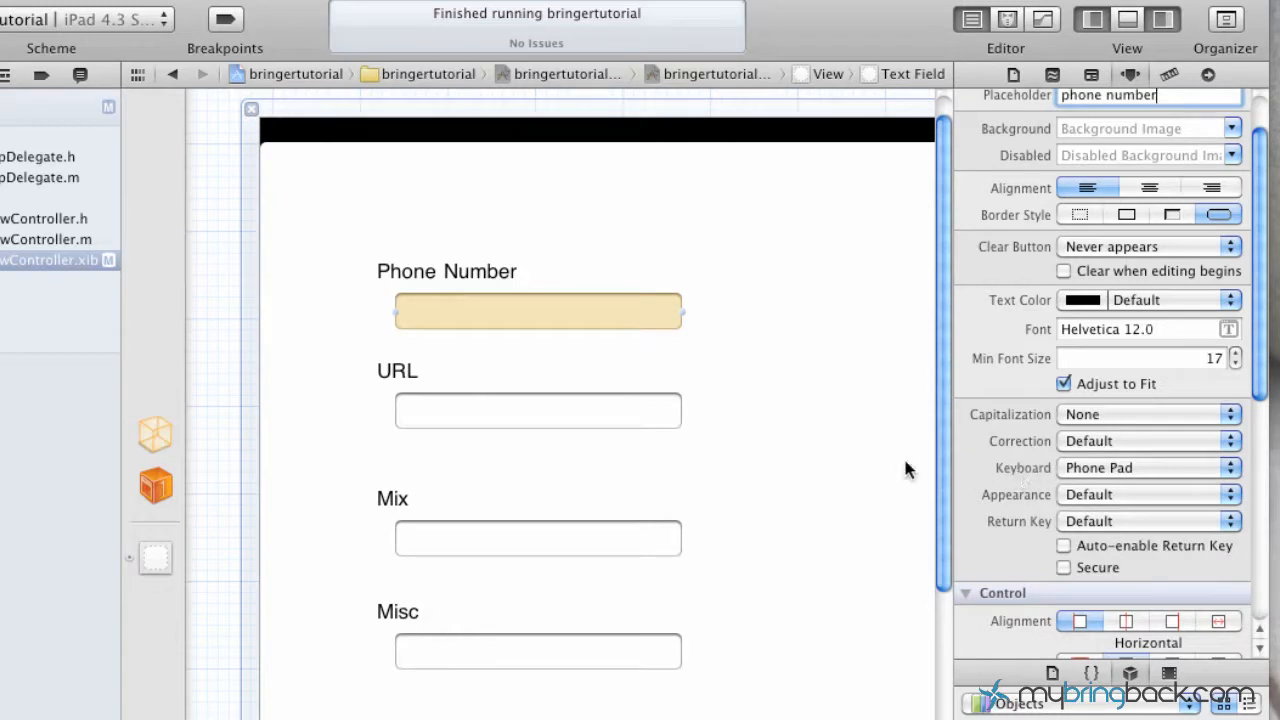
pyautogui.moveTo(1133, 474)
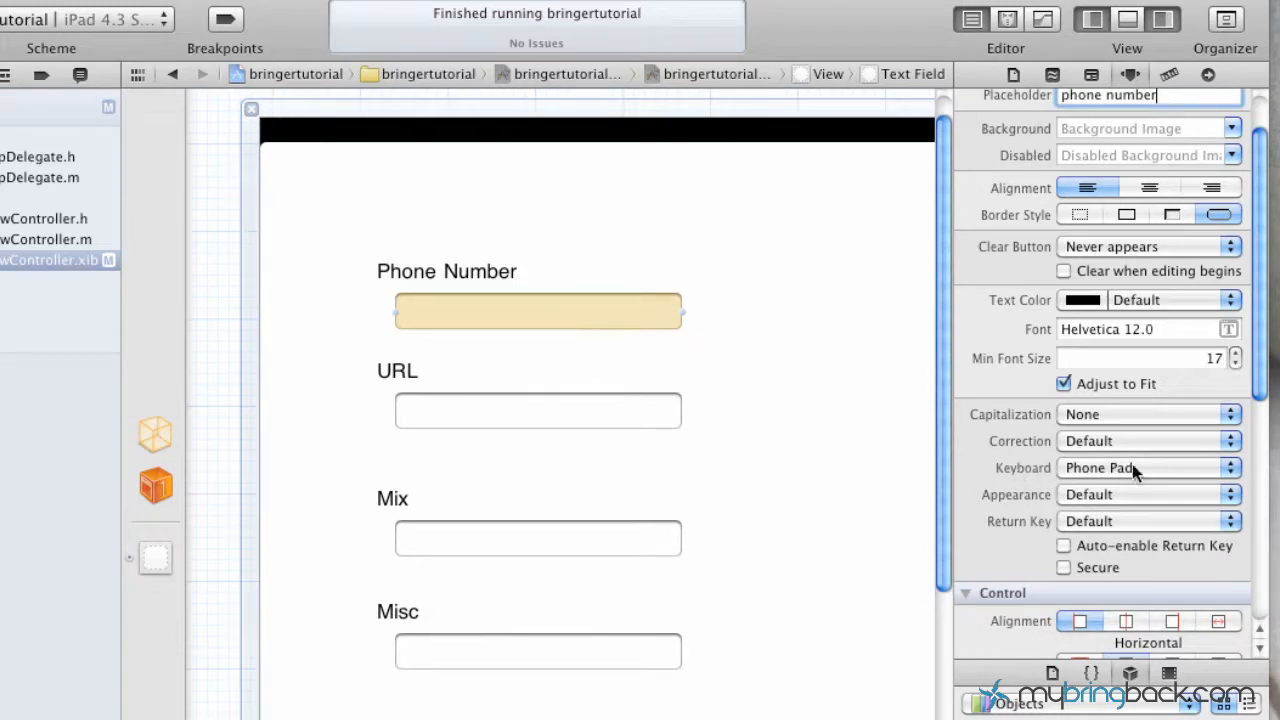
pyautogui.moveTo(589, 407)
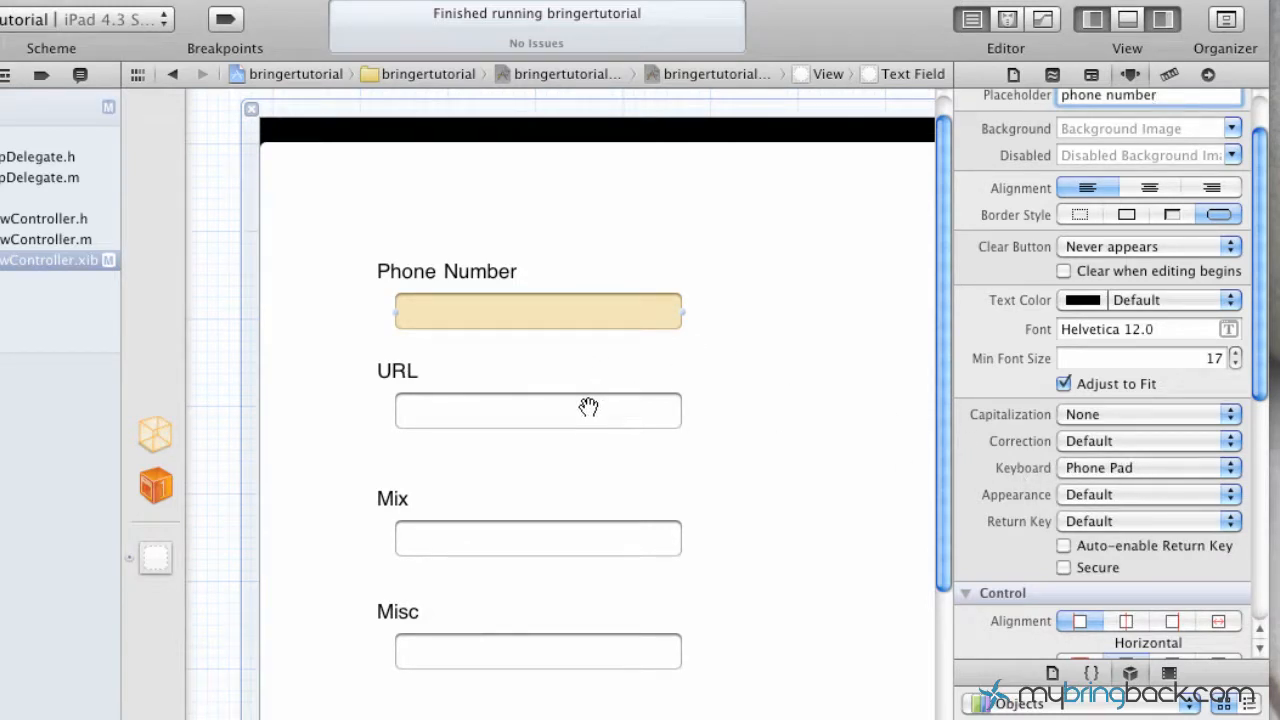
# Set URL and Mix keyboards to URL and E-mail Address, then review Misc's correction options
pyautogui.click(1148, 467)
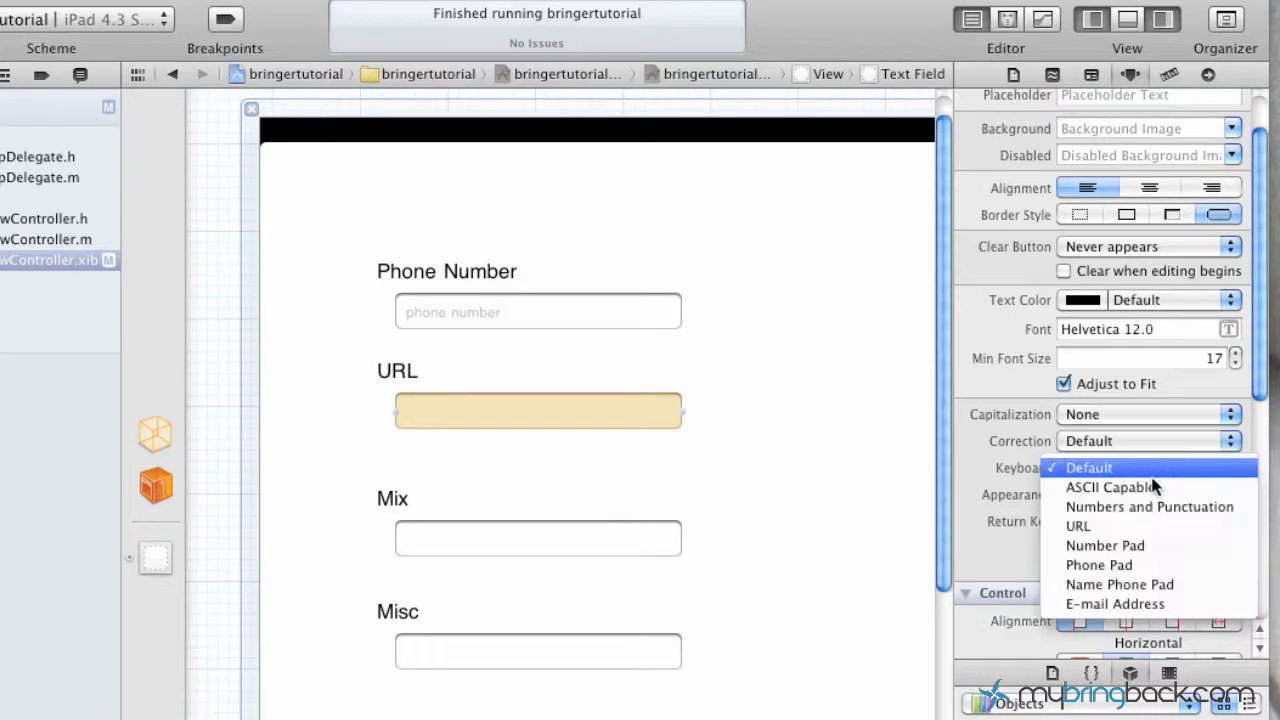
pyautogui.click(1078, 525)
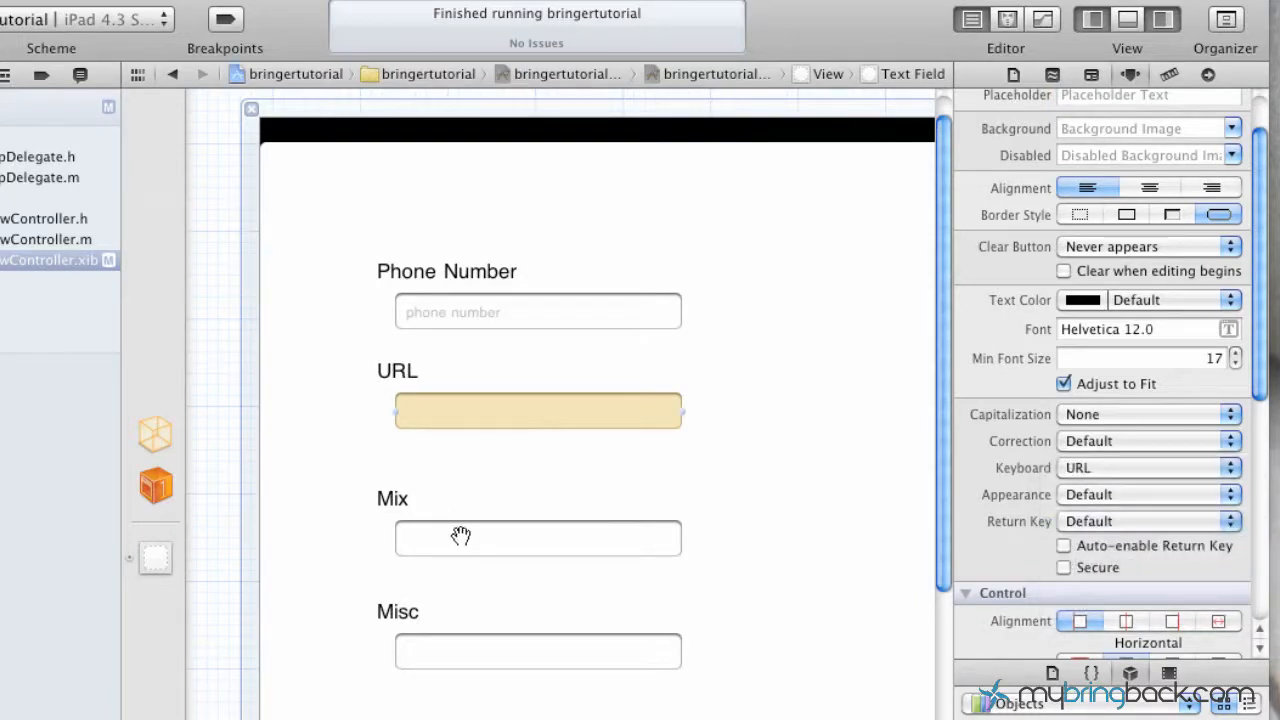
pyautogui.click(1148, 467)
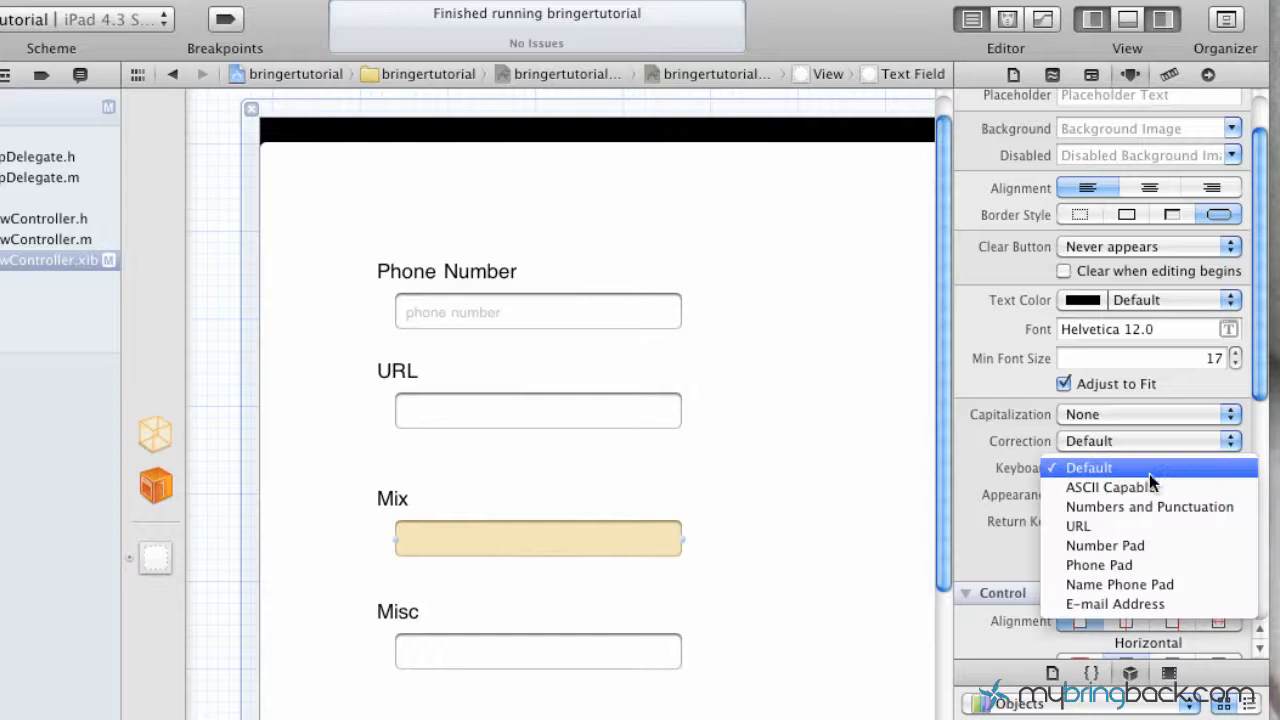
pyautogui.moveTo(1150, 472)
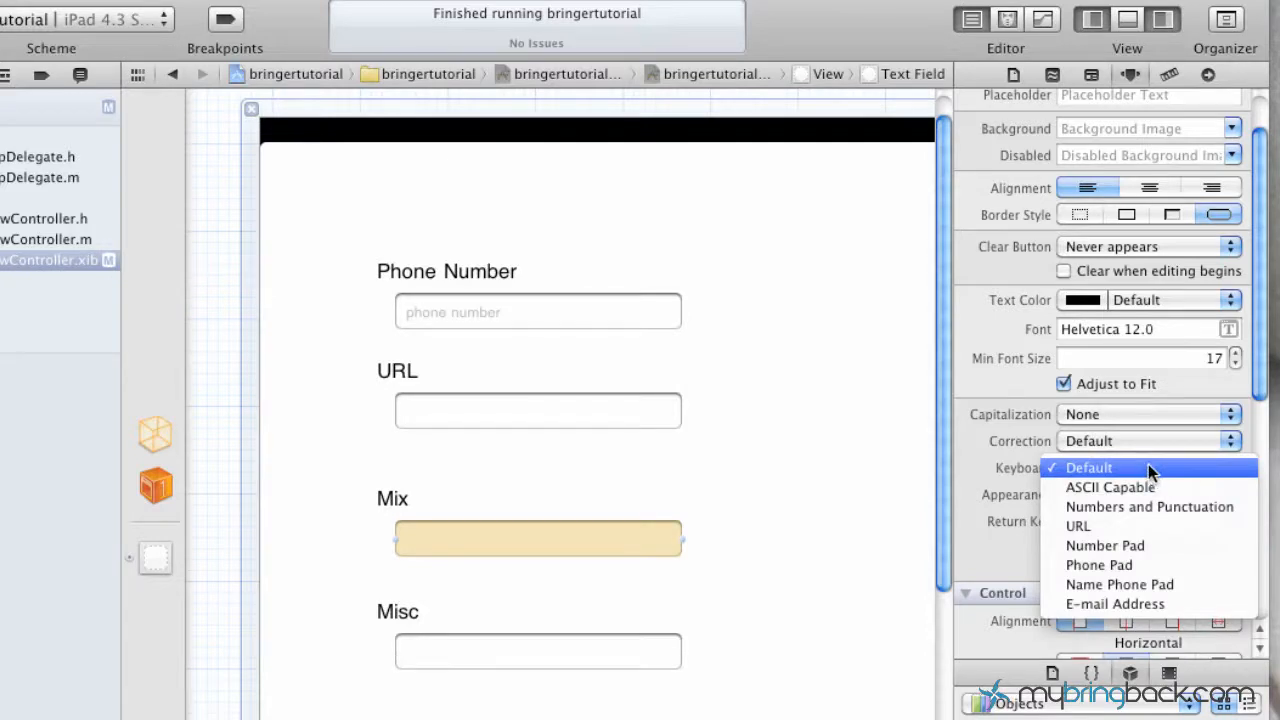
pyautogui.moveTo(1143, 584)
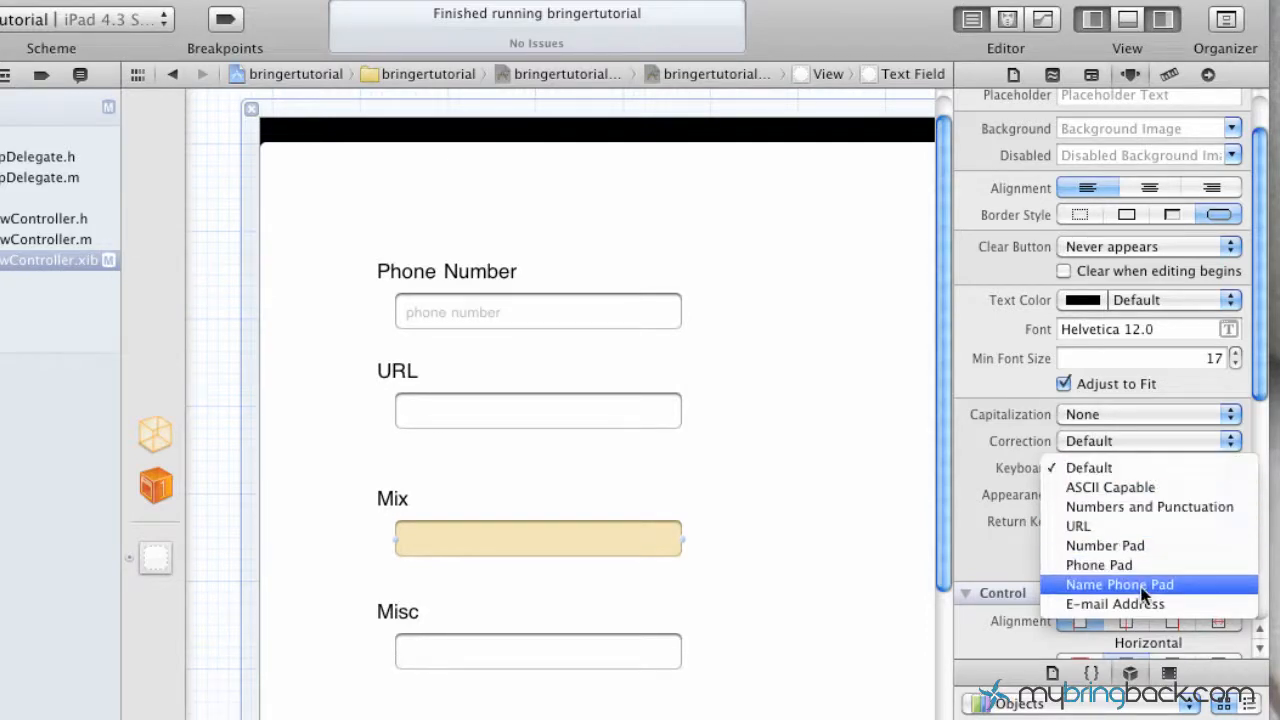
pyautogui.moveTo(1120, 604)
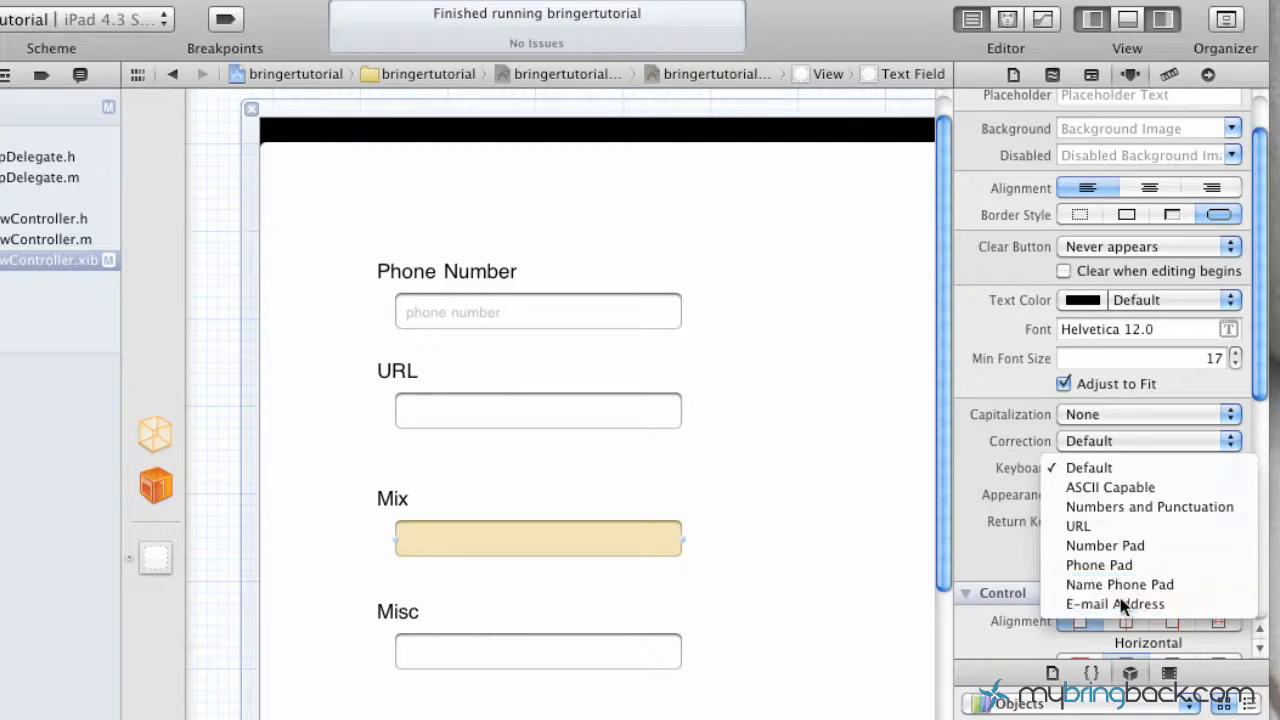
pyautogui.click(1115, 604)
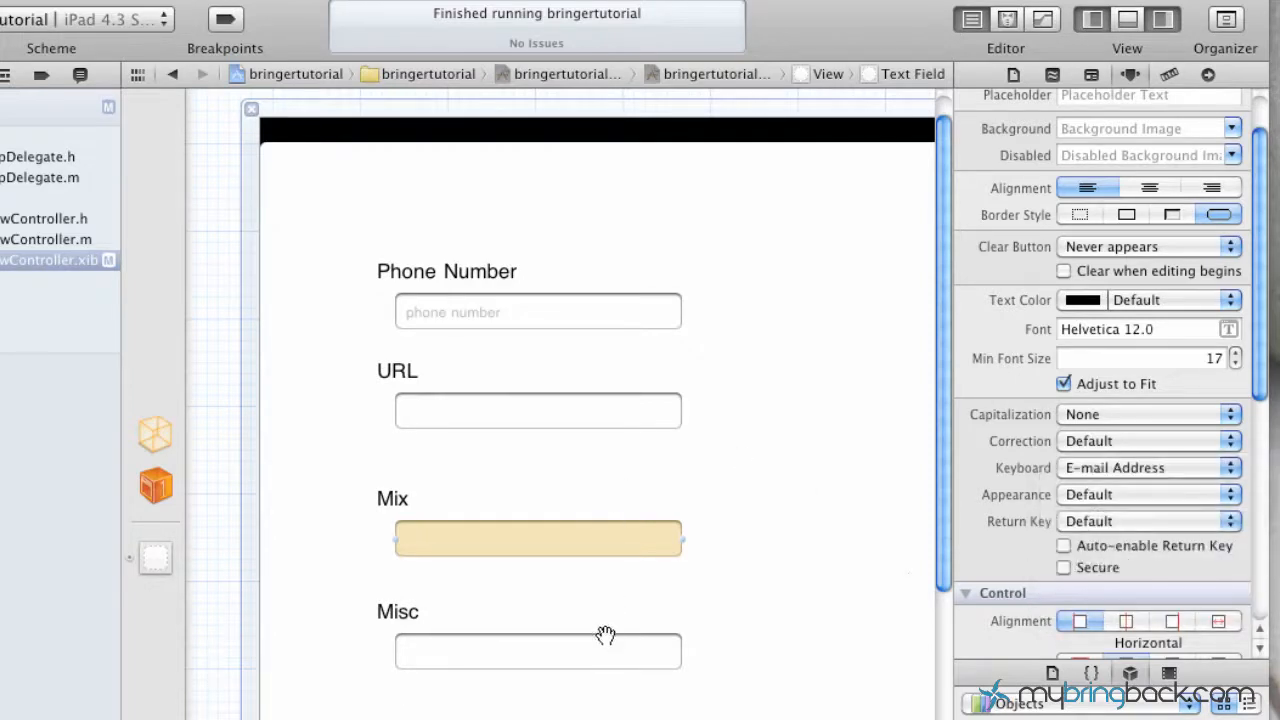
pyautogui.click(1148, 440)
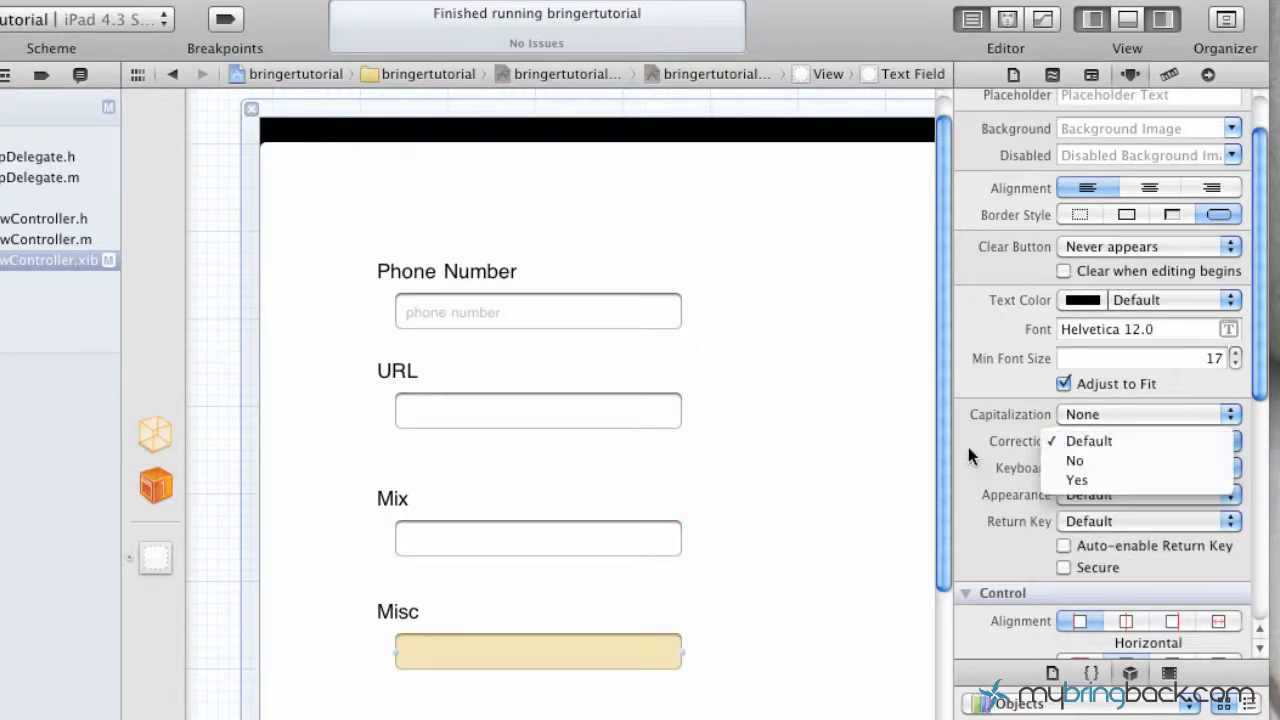
pyautogui.click(1149, 467)
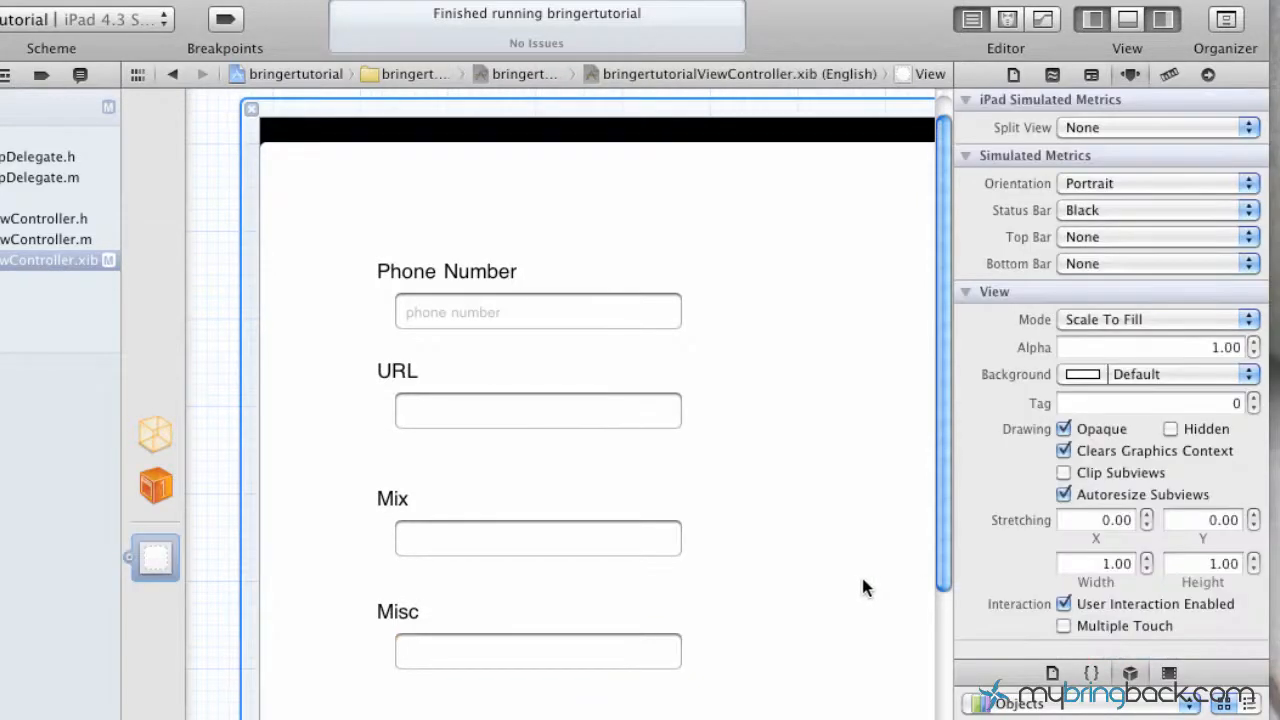
pyautogui.moveTo(587, 389)
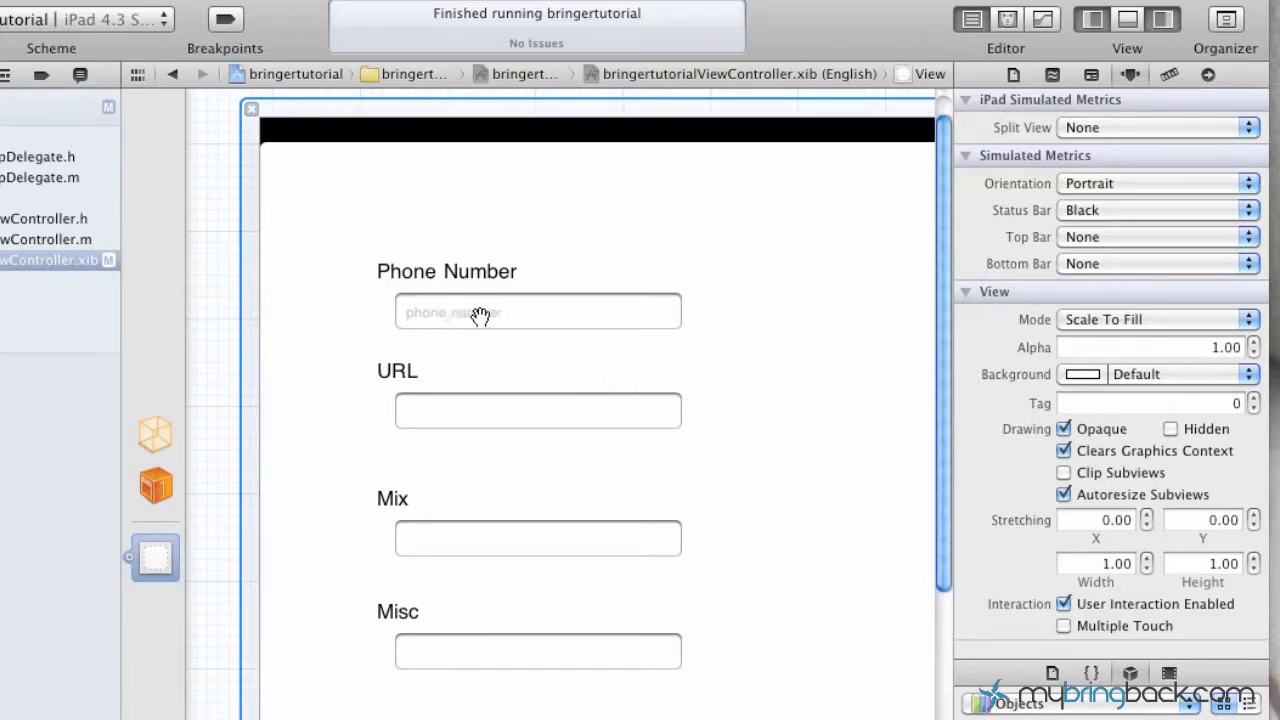
pyautogui.click(537, 311)
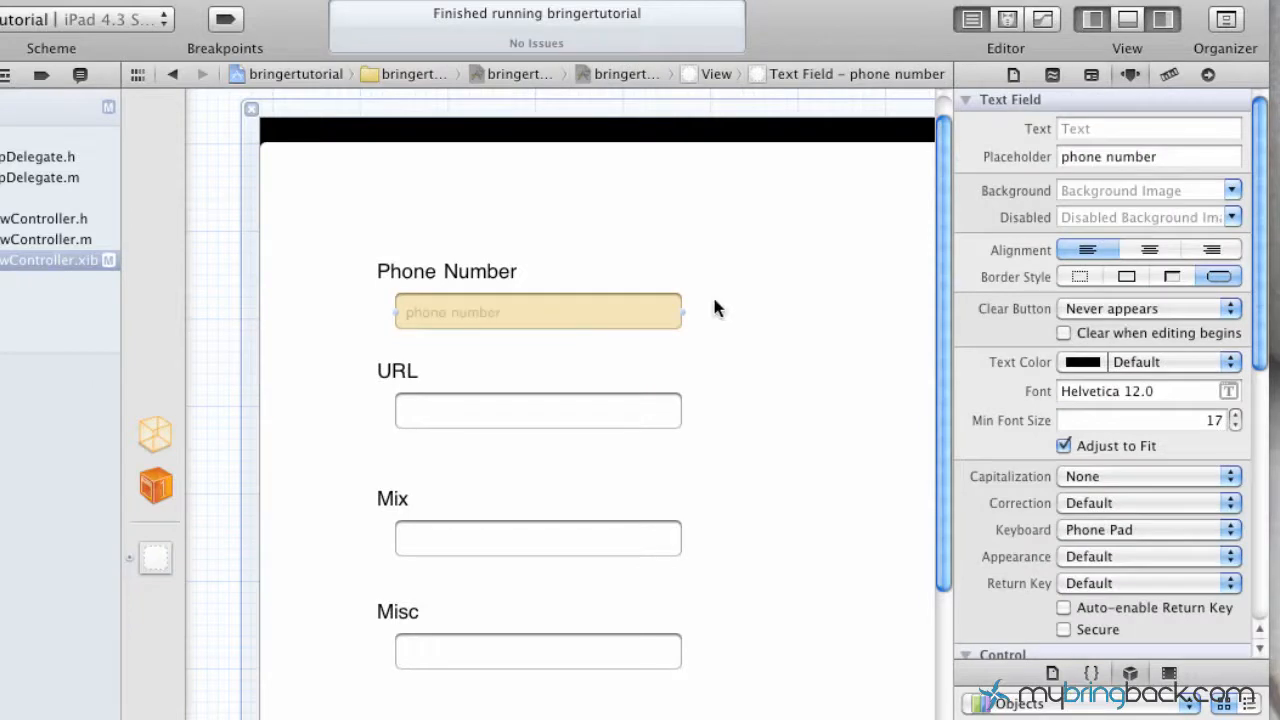
pyautogui.moveTo(450, 290)
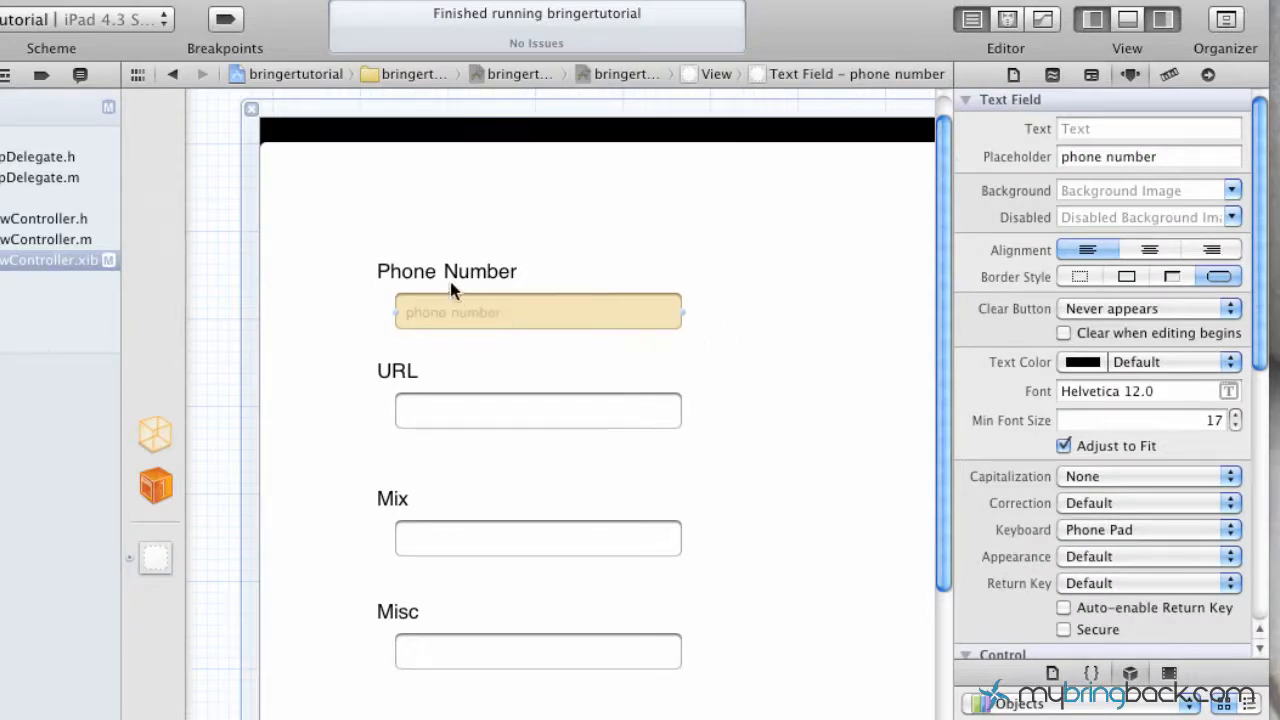
pyautogui.click(446, 271)
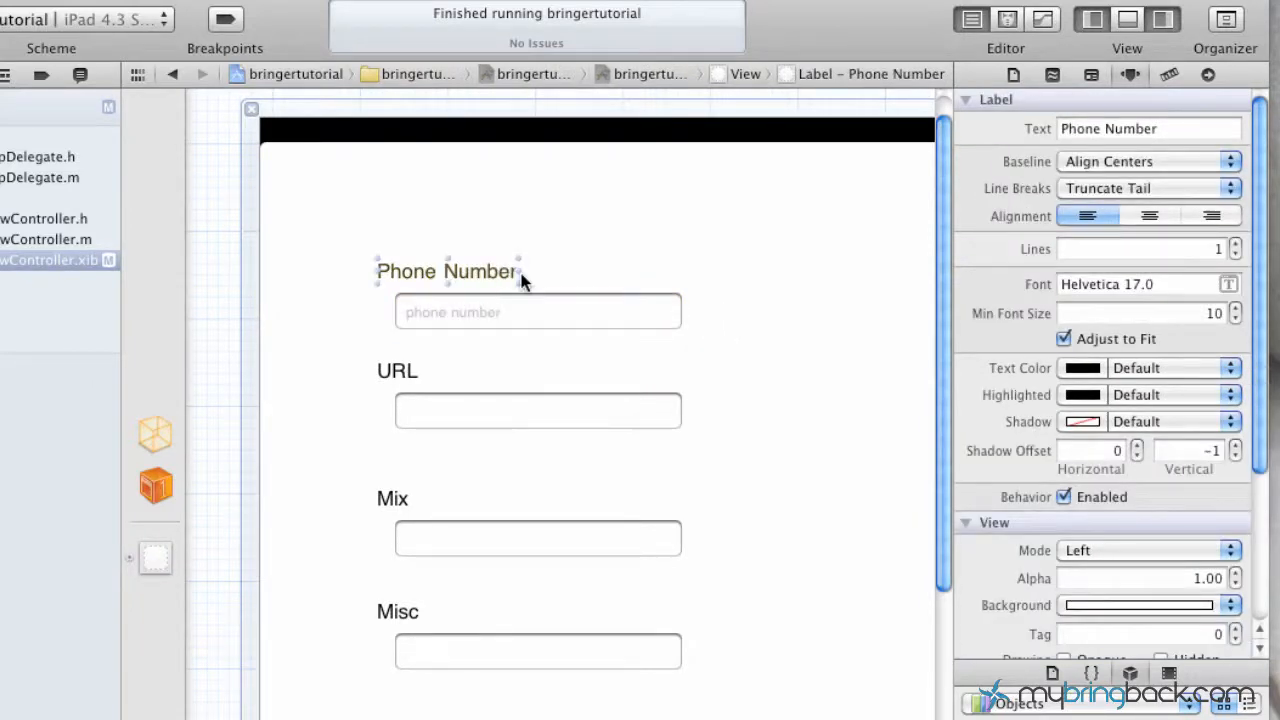
pyautogui.moveTo(548, 286)
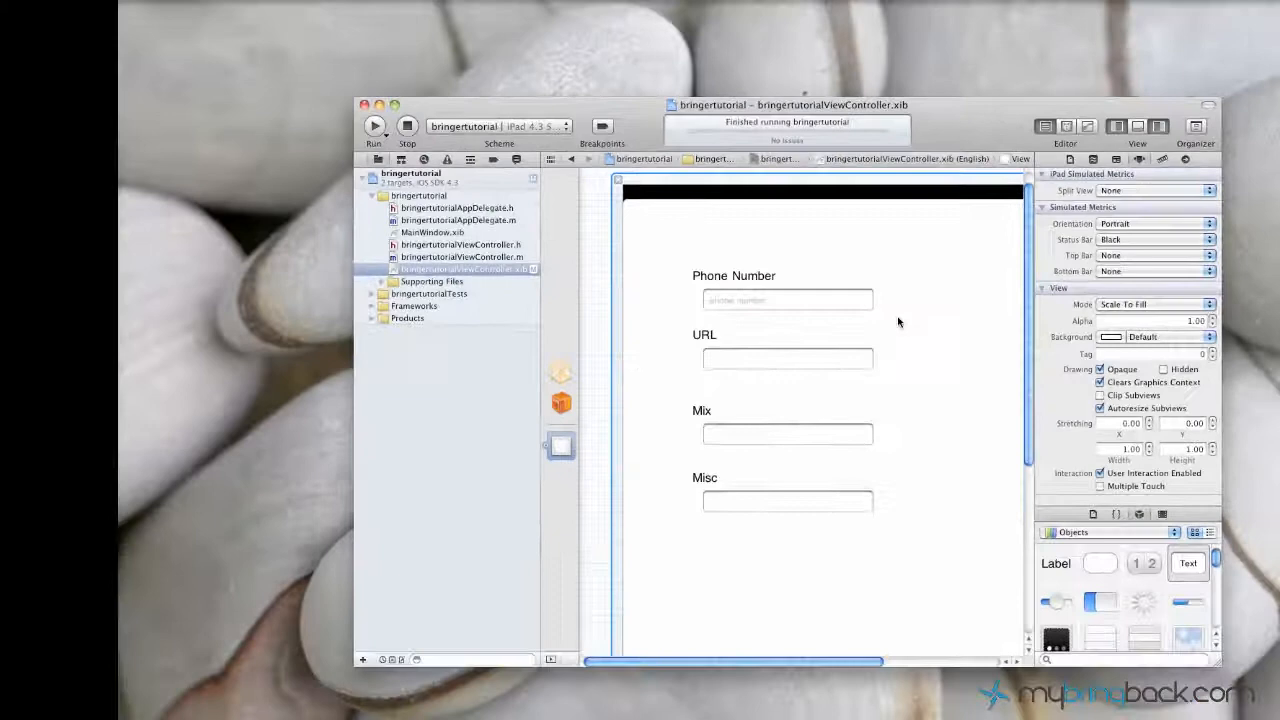
# Build and run the four-field app in the iPad iOS Simulator
pyautogui.click(384, 128)
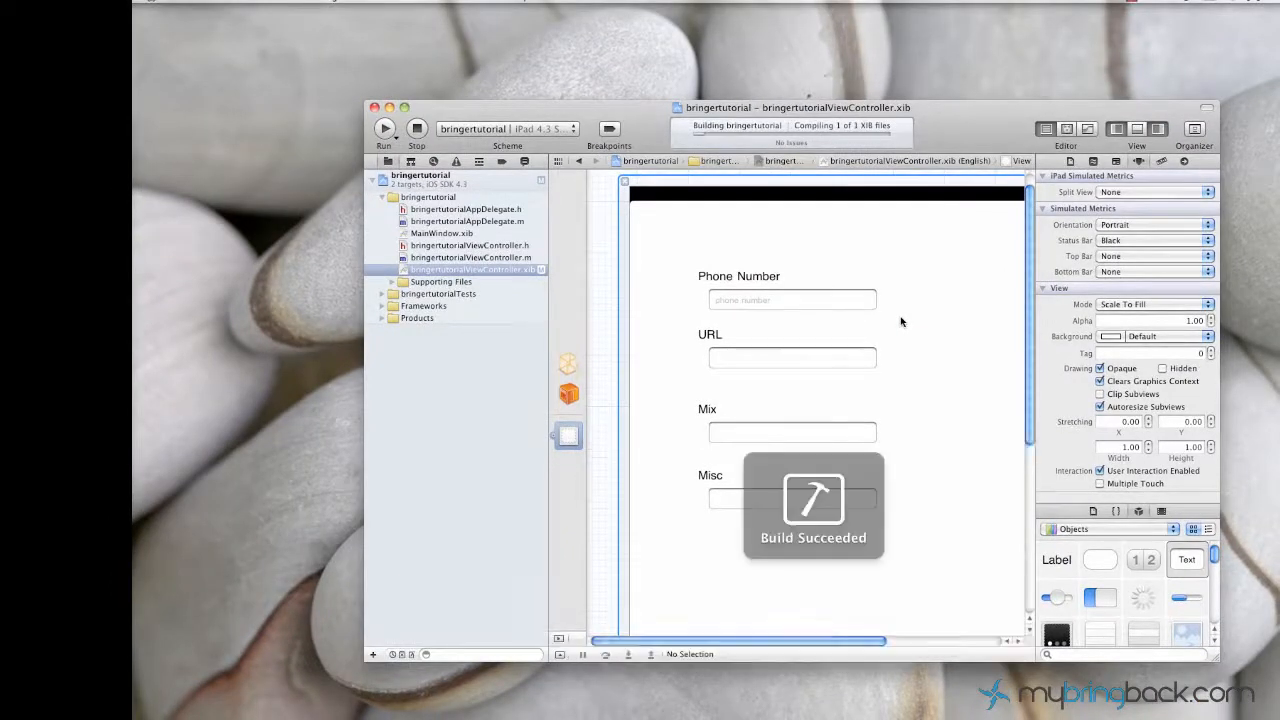
pyautogui.click(384, 128)
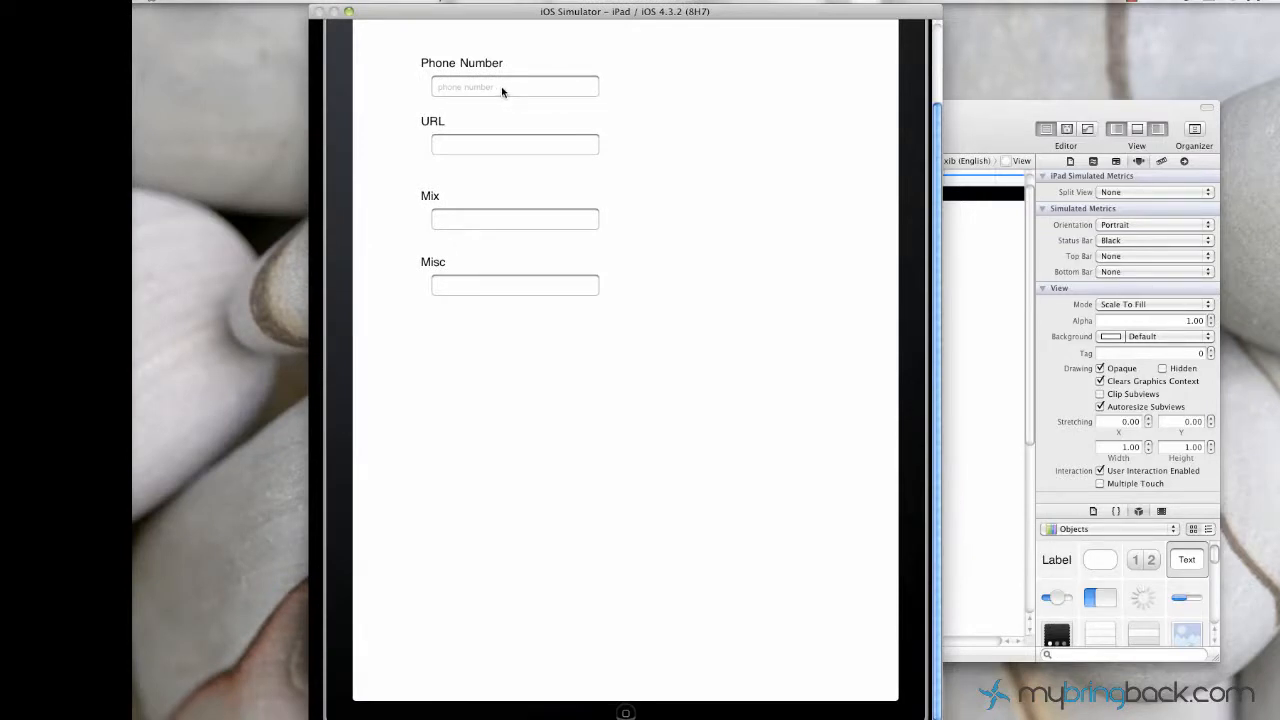
# Focus Phone Number for its numeric keypad, then URL for its .com keyboard
pyautogui.click(514, 87)
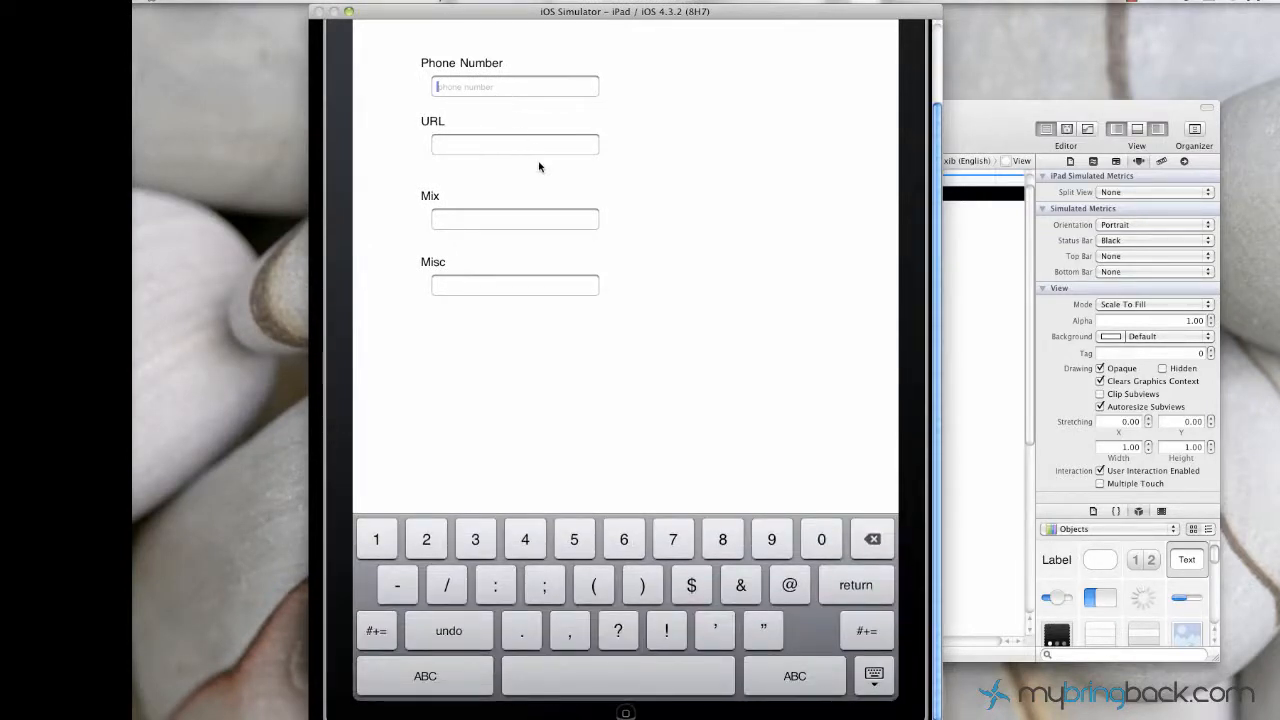
pyautogui.moveTo(752, 542)
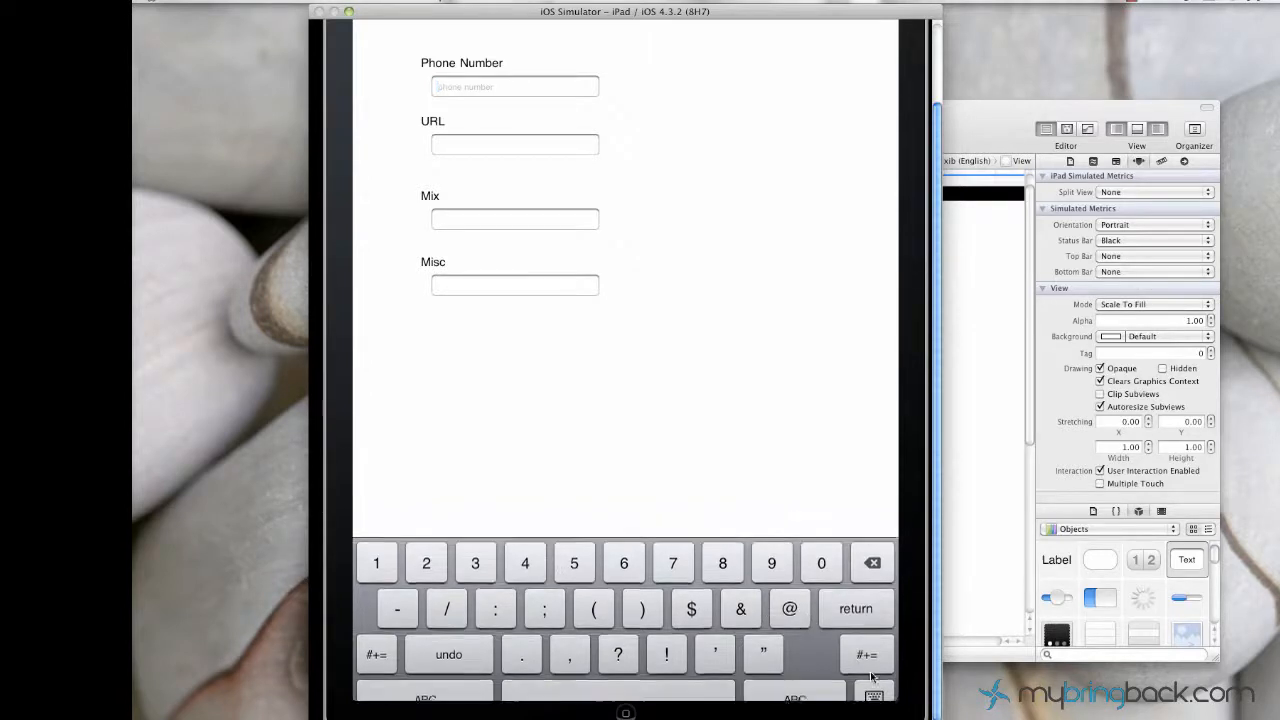
pyautogui.click(514, 144)
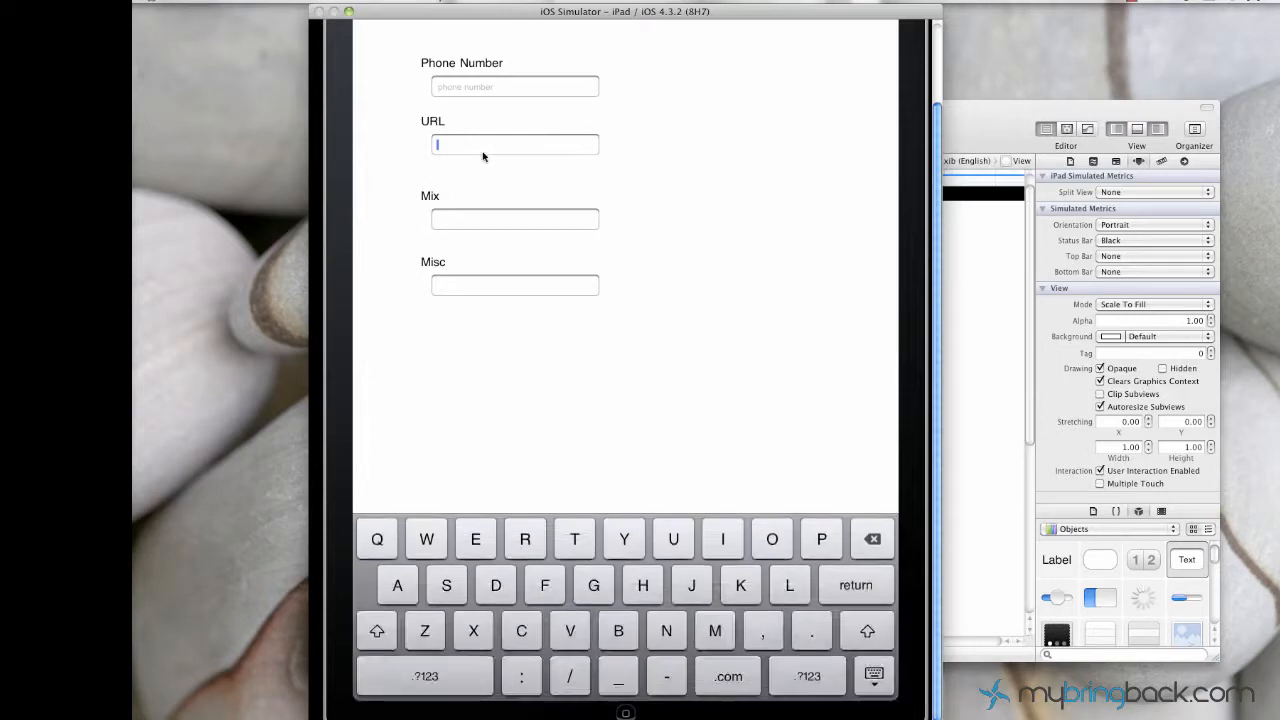
pyautogui.moveTo(650, 547)
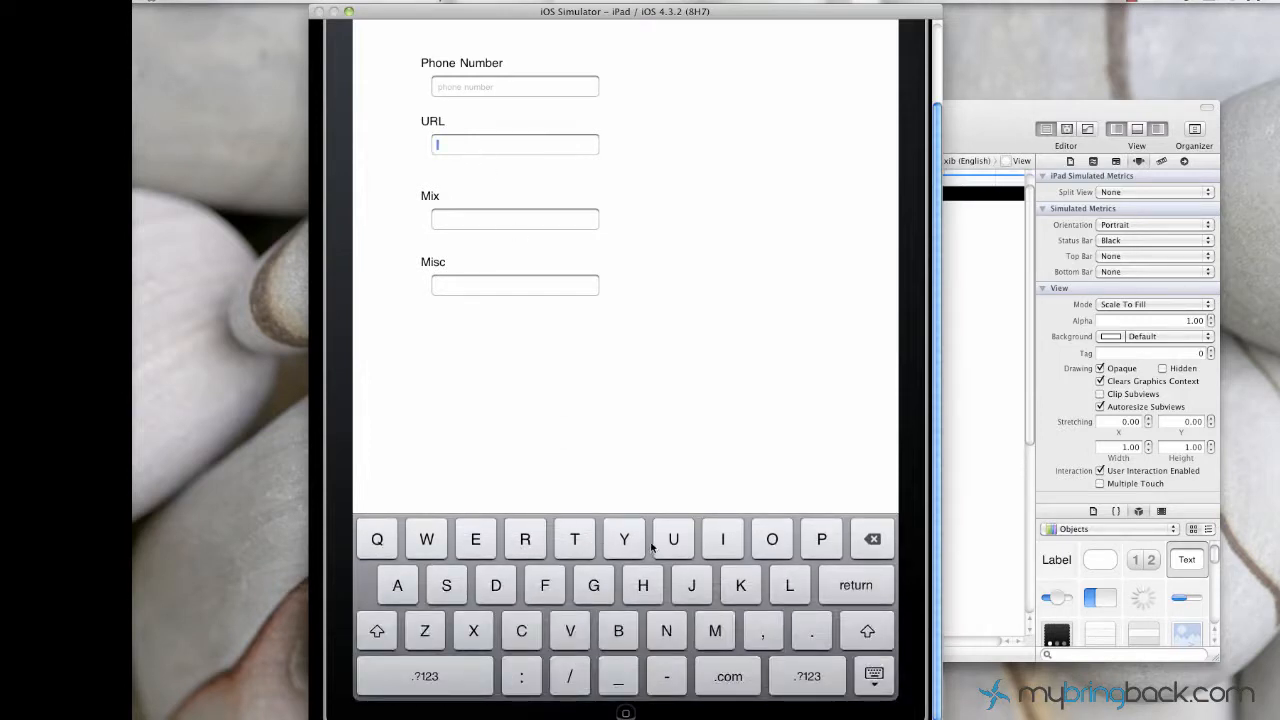
pyautogui.moveTo(620, 582)
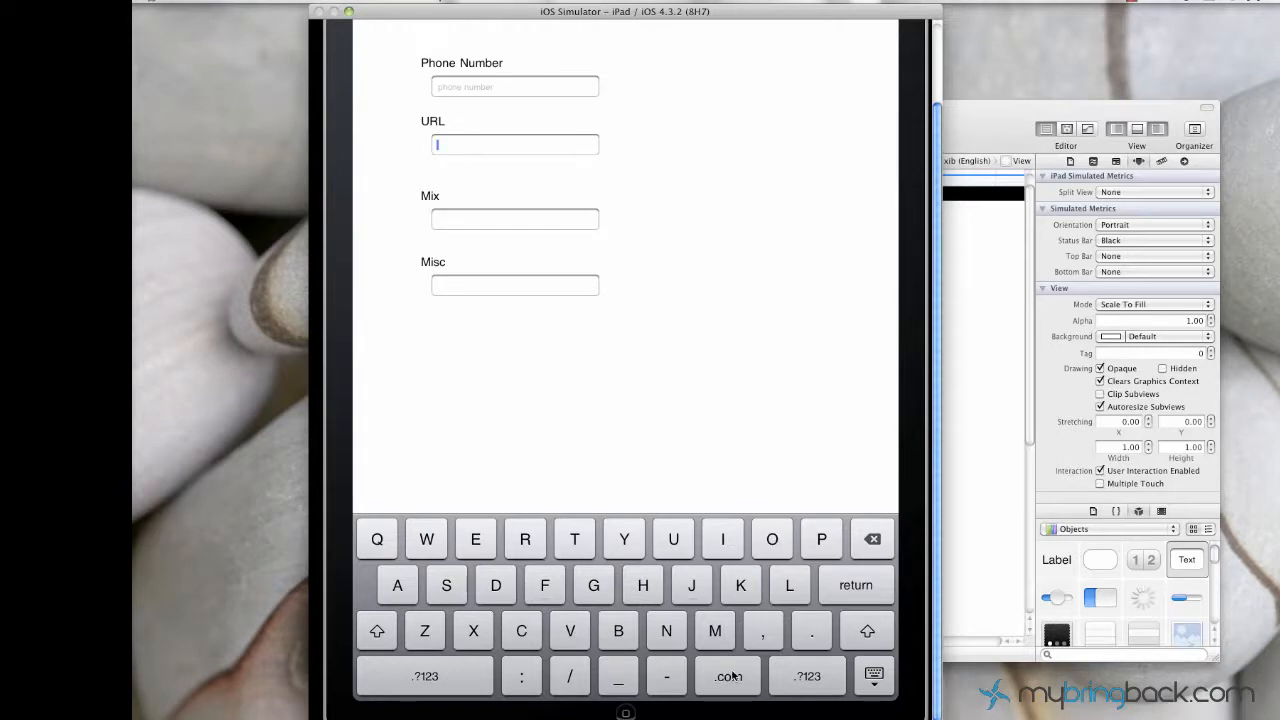
pyautogui.moveTo(487, 209)
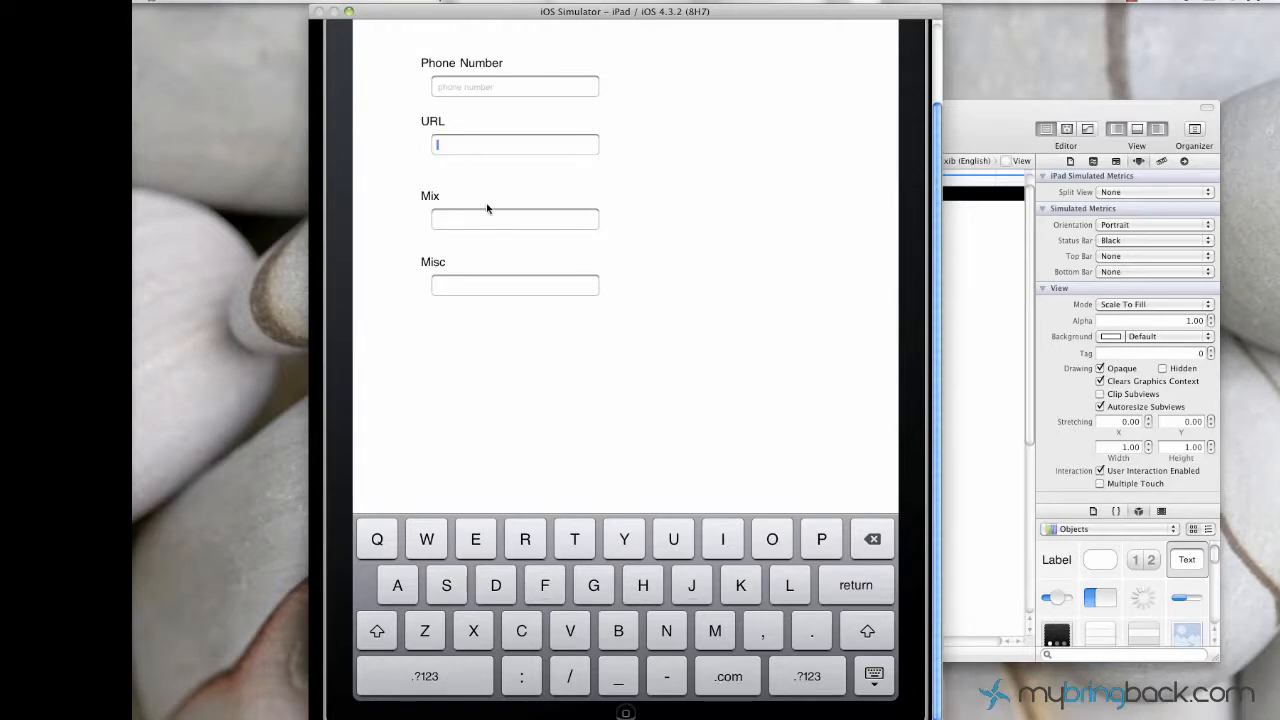
# Focus the Mix field to bring up the e-mail keyboard with its @ key
pyautogui.click(514, 219)
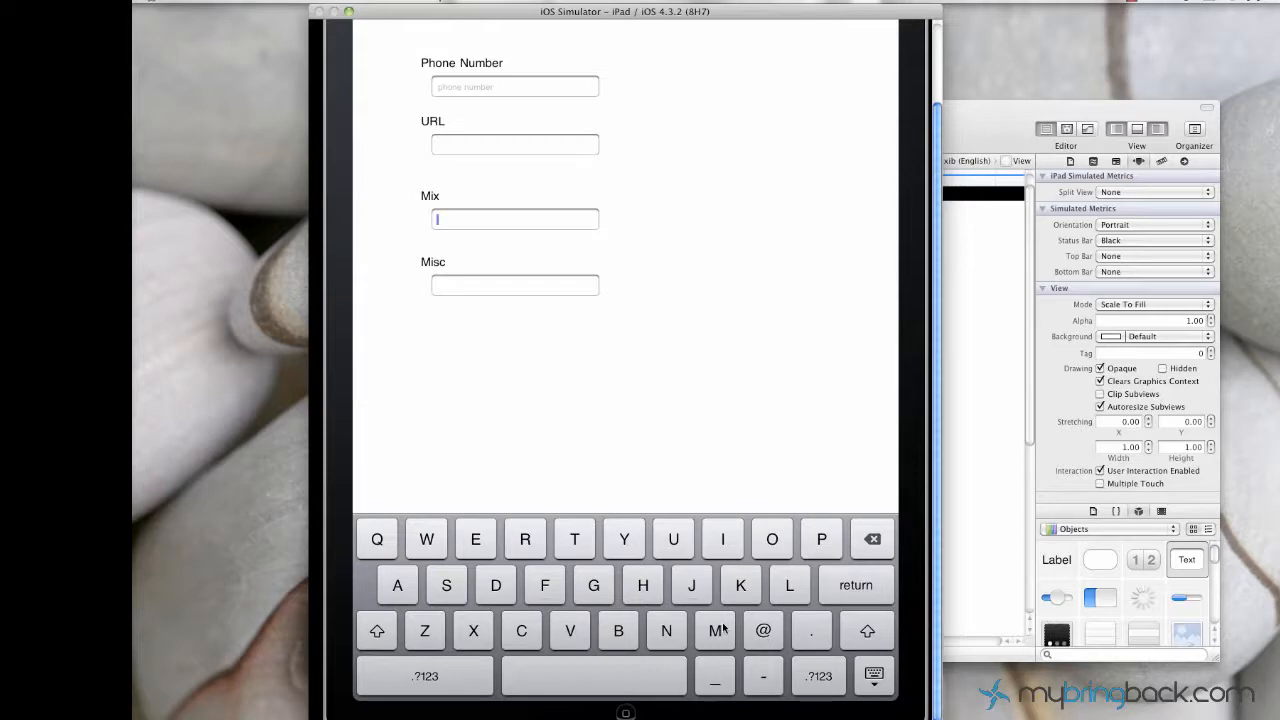
pyautogui.moveTo(812, 637)
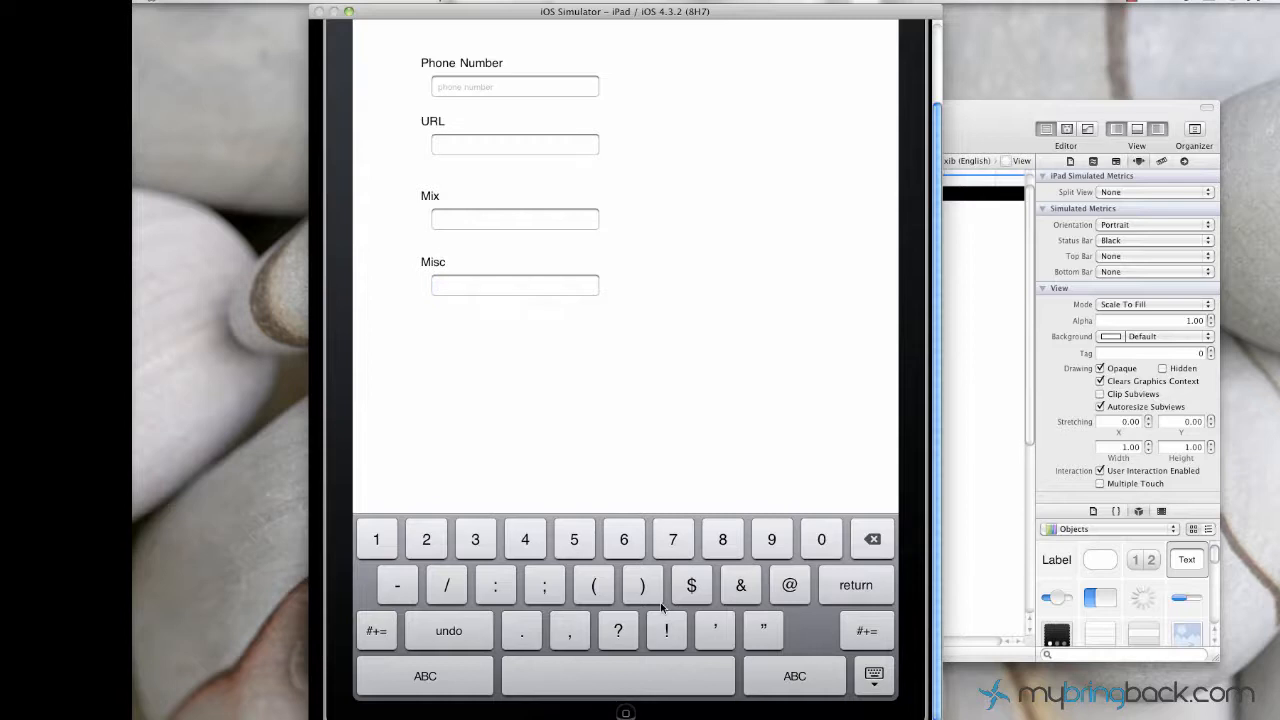
pyautogui.moveTo(658, 473)
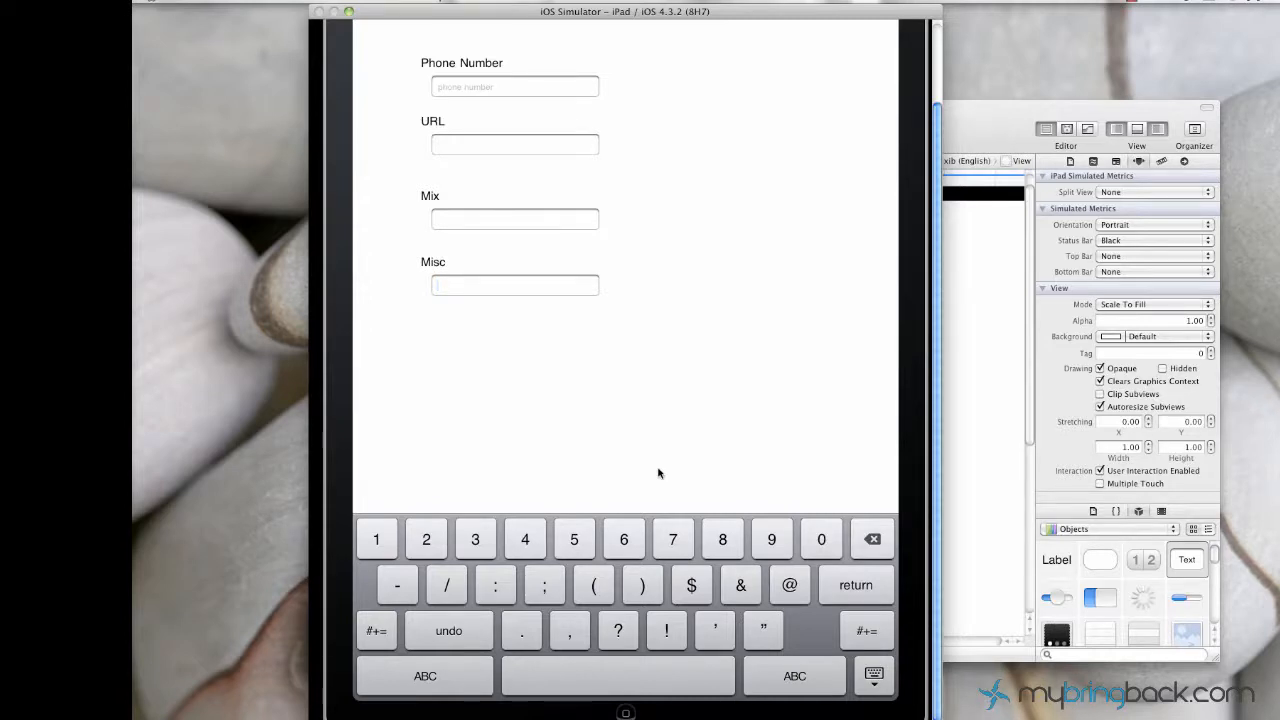
pyautogui.moveTo(661, 407)
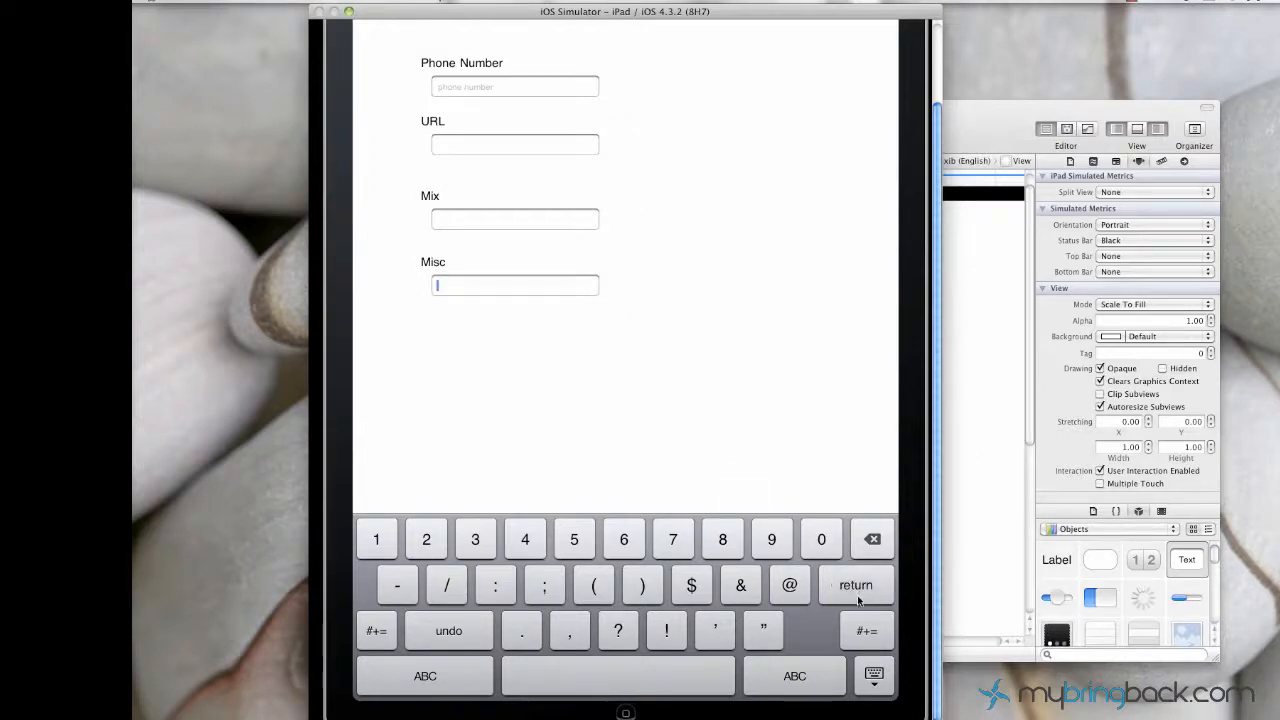
pyautogui.moveTo(756, 522)
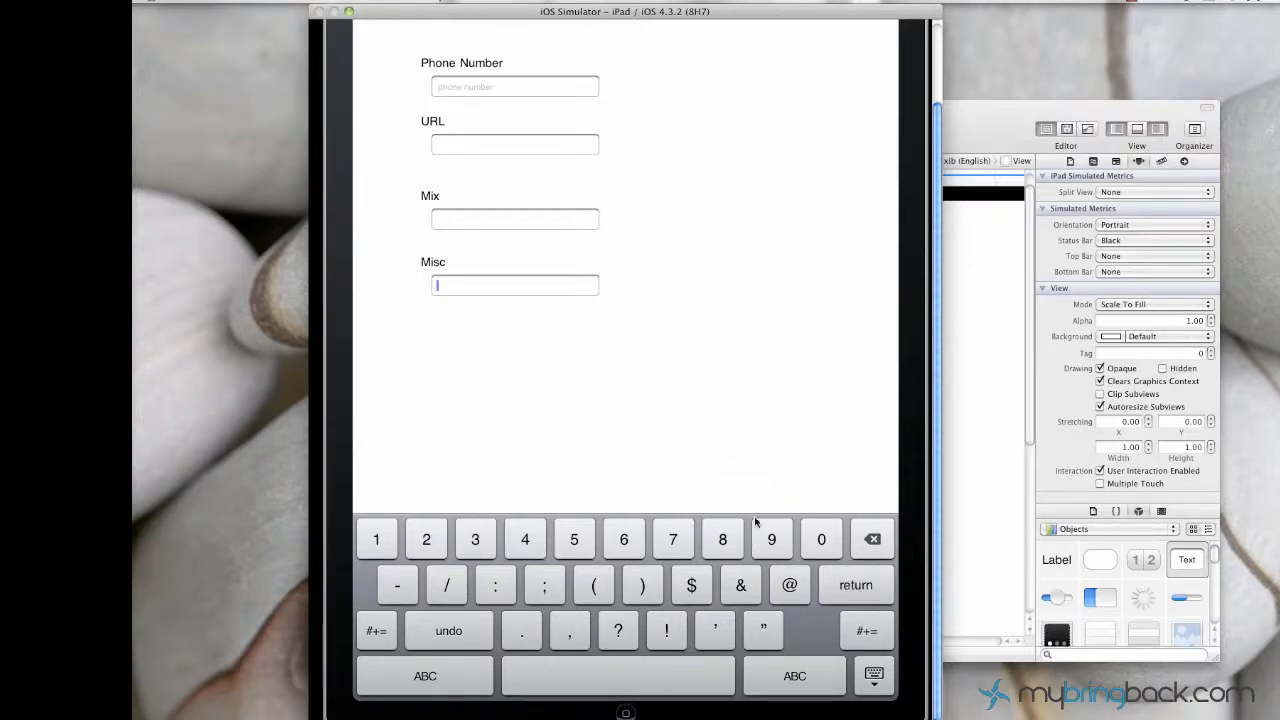
pyautogui.moveTo(725, 481)
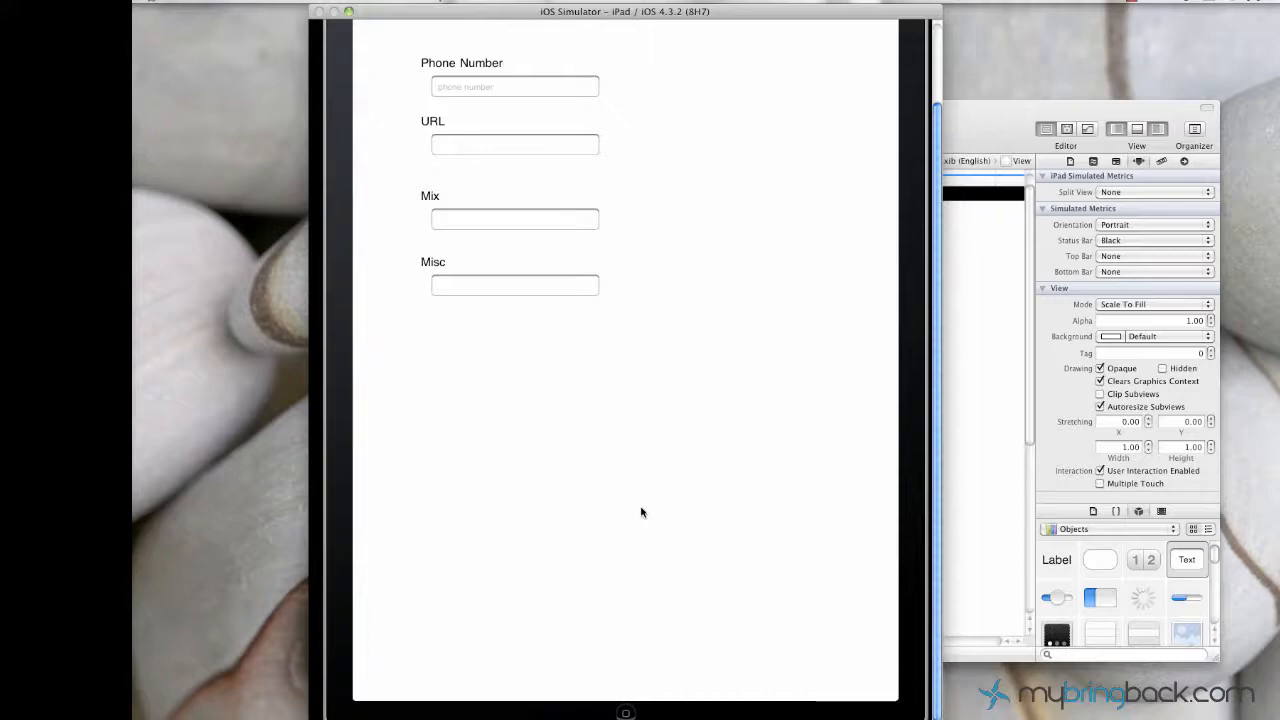
pyautogui.moveTo(615, 428)
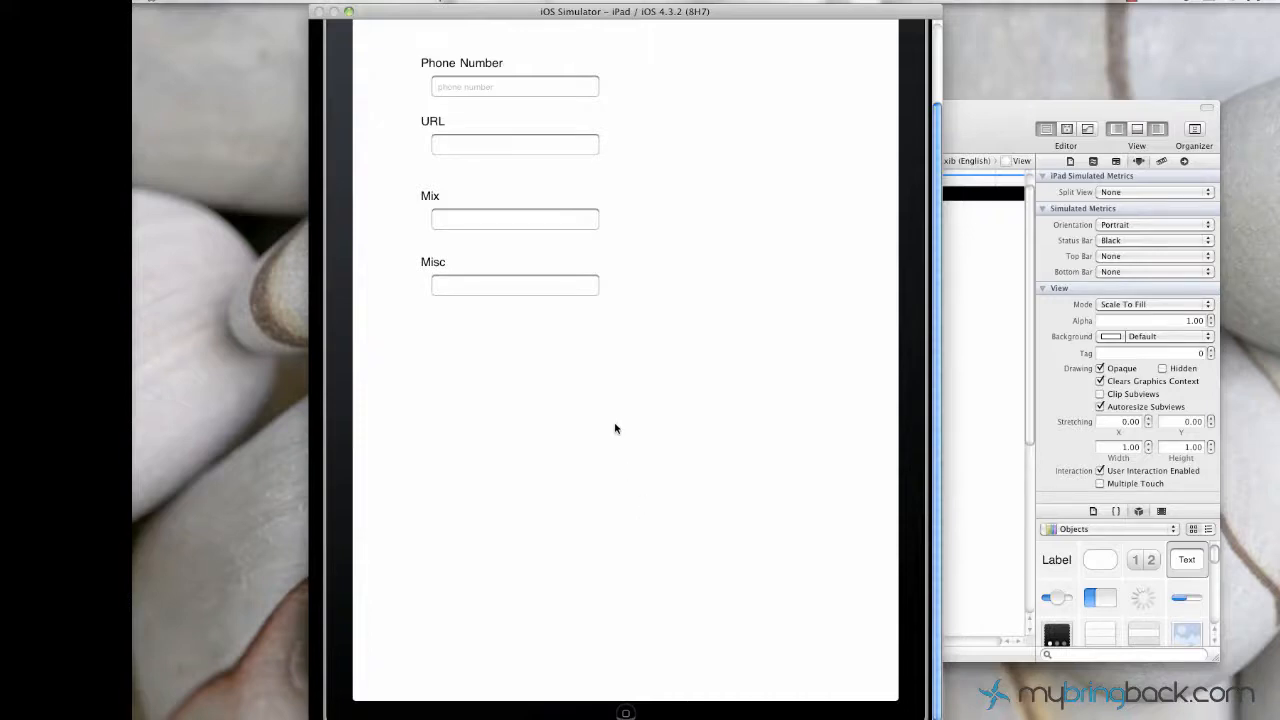